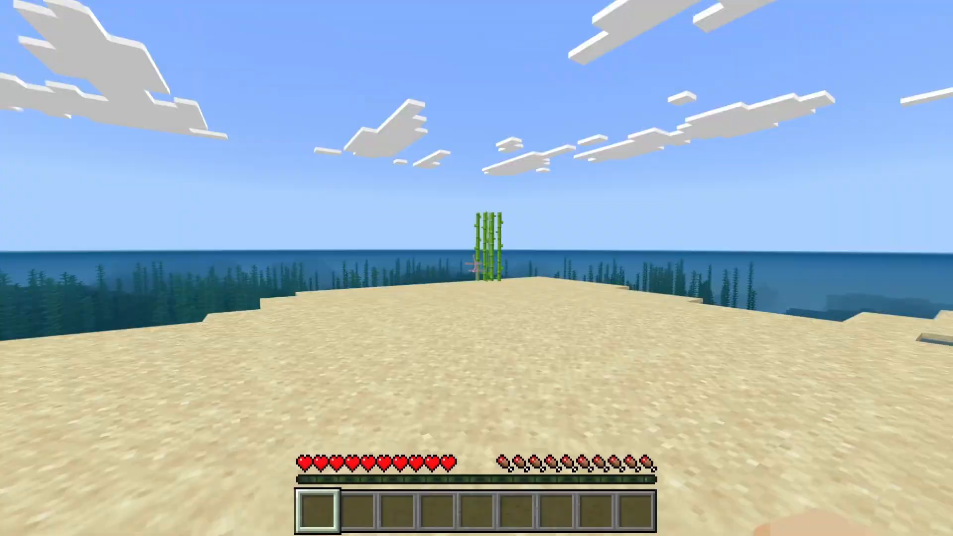
mouse_move(477, 268)
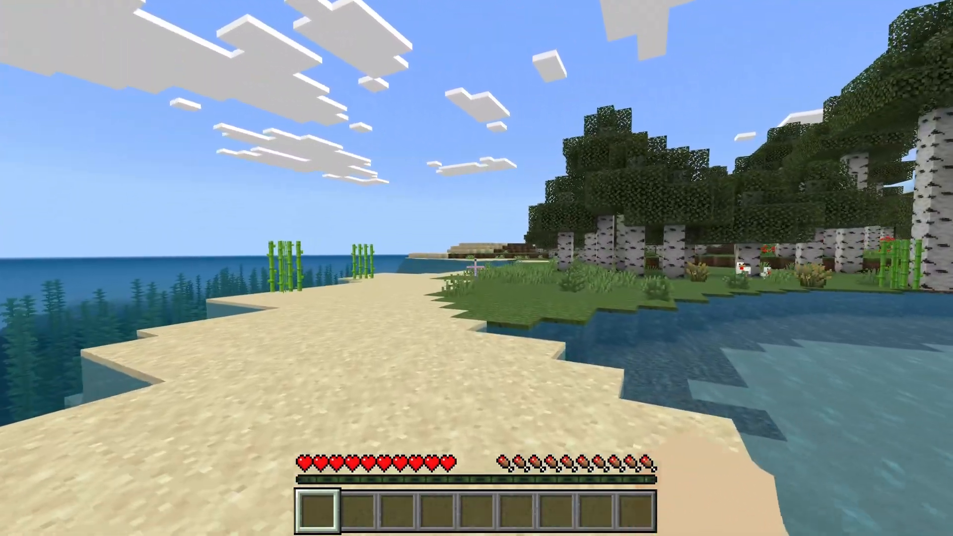
mouse_move(476, 268)
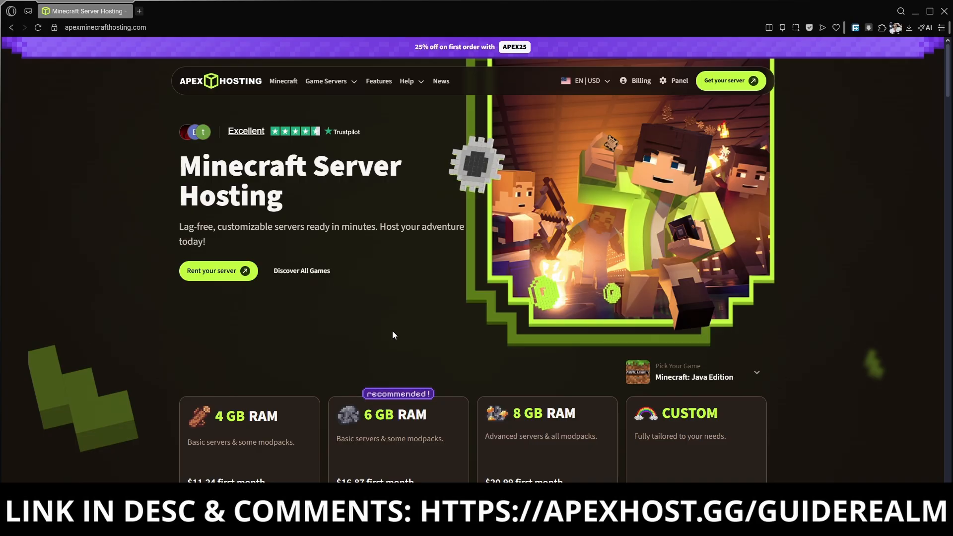
mouse_move(405, 323)
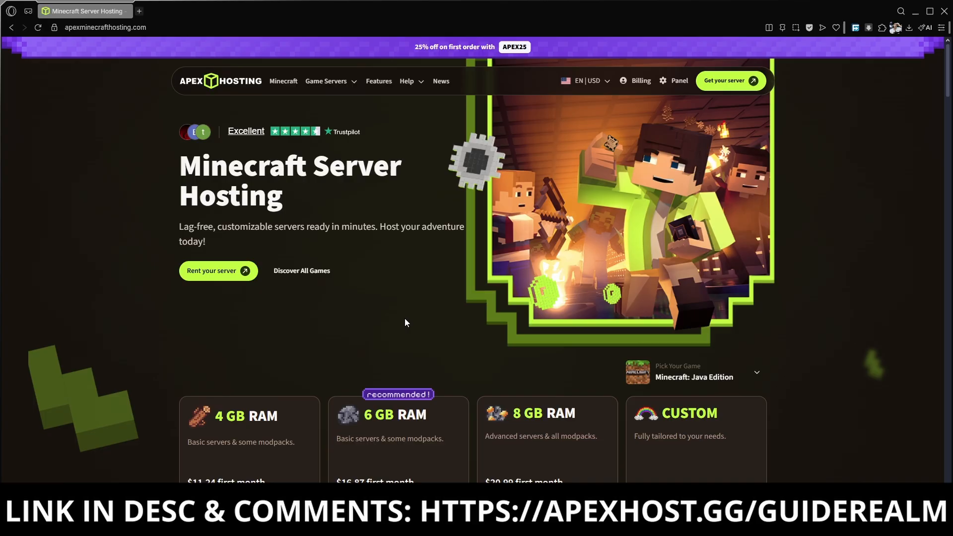
mouse_move(356, 322)
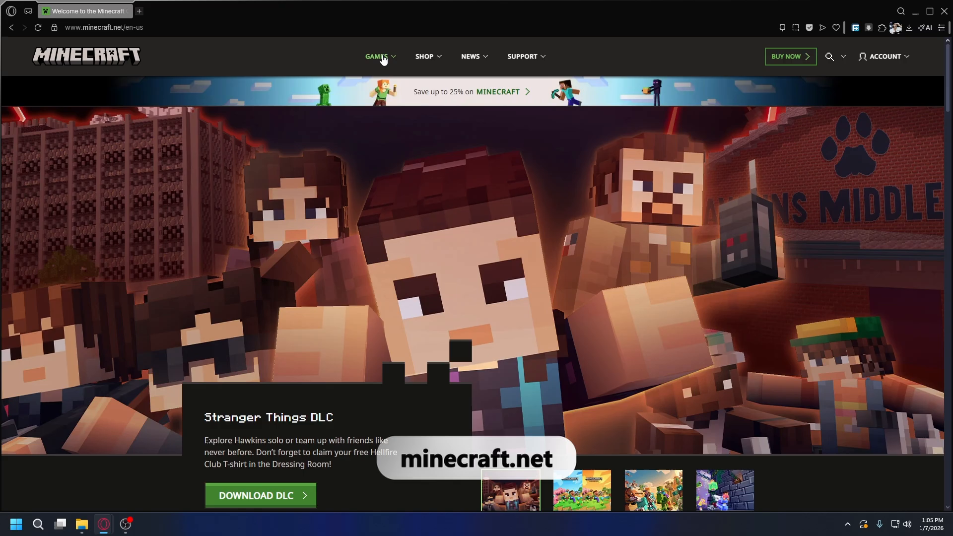
Step: From Games > Downloads, reach the Bedrock Edition Server page, agree to the Windows license and start the download
left_click(378, 55)
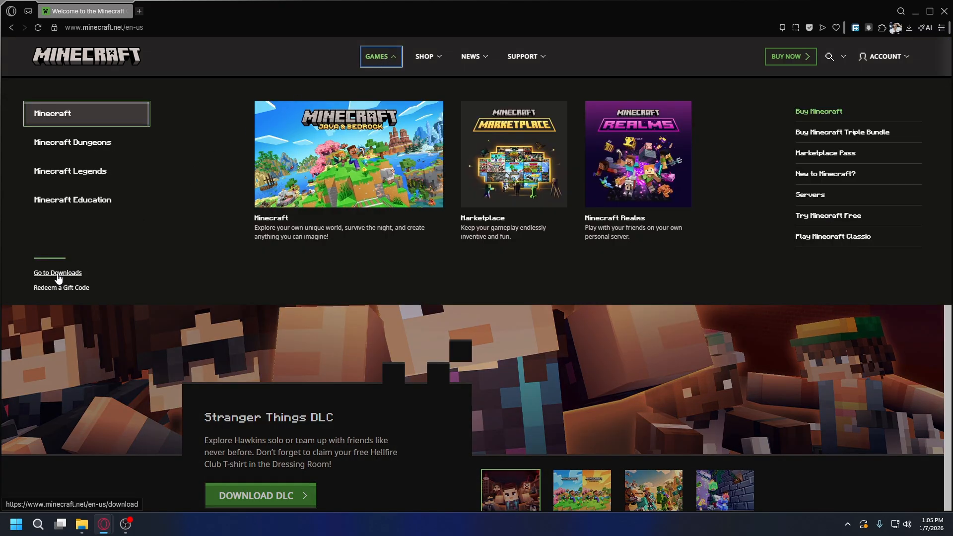
left_click(58, 272)
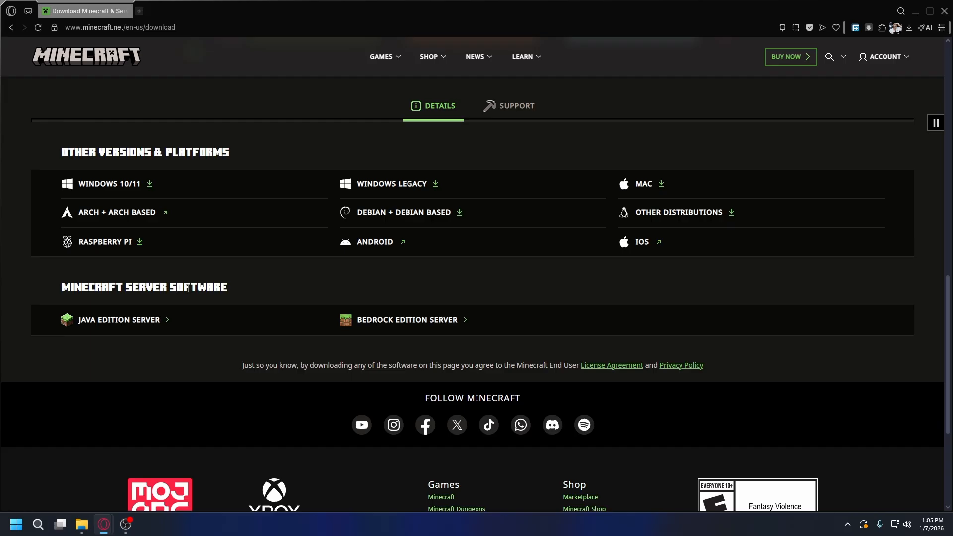
mouse_move(407, 319)
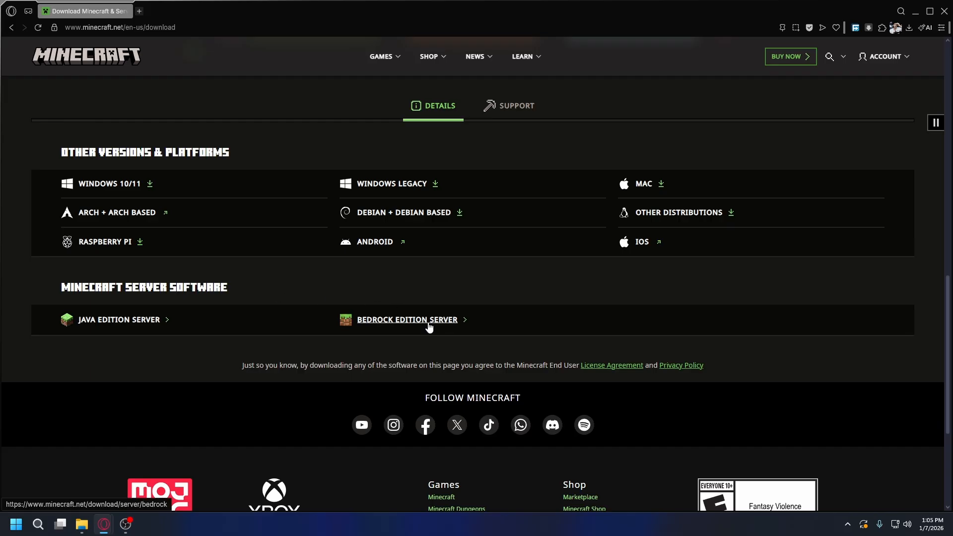
left_click(407, 318)
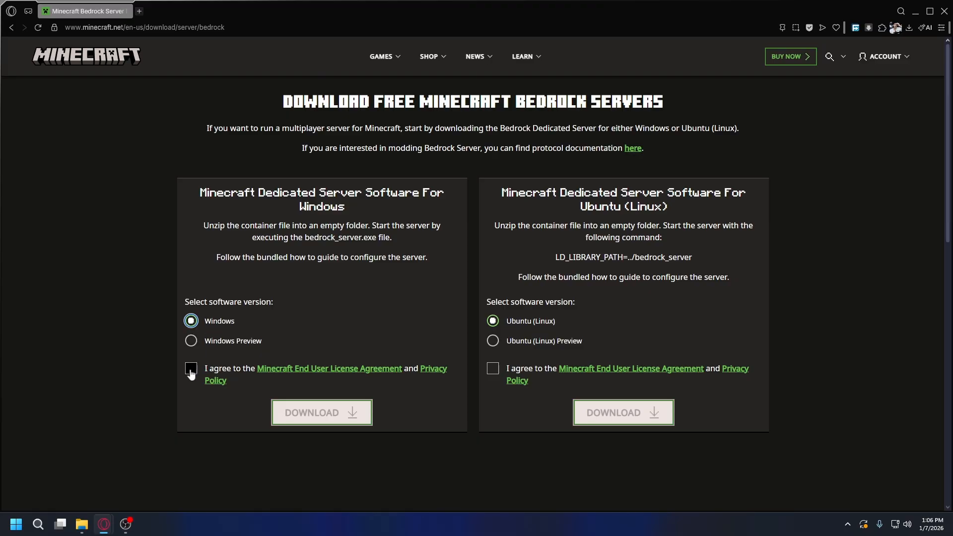
left_click(190, 369)
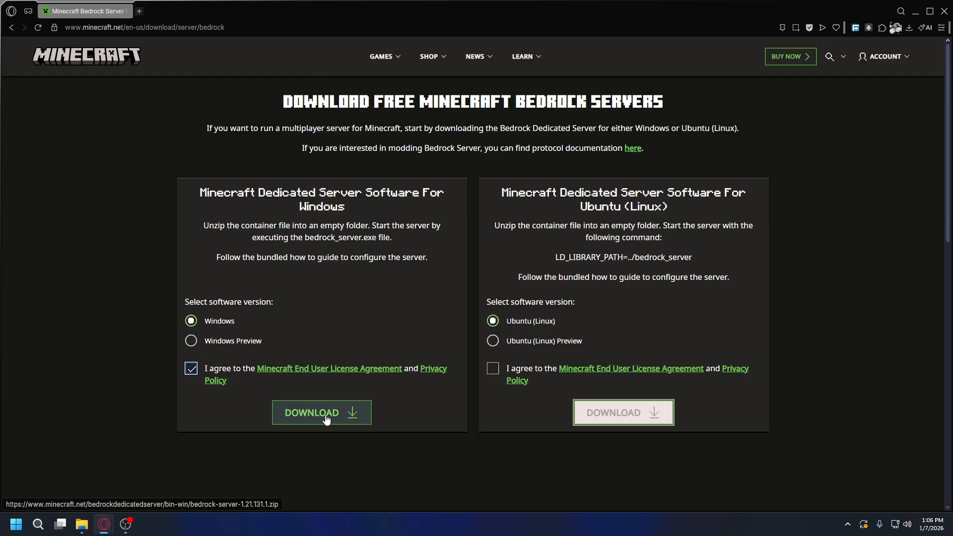
left_click(321, 412)
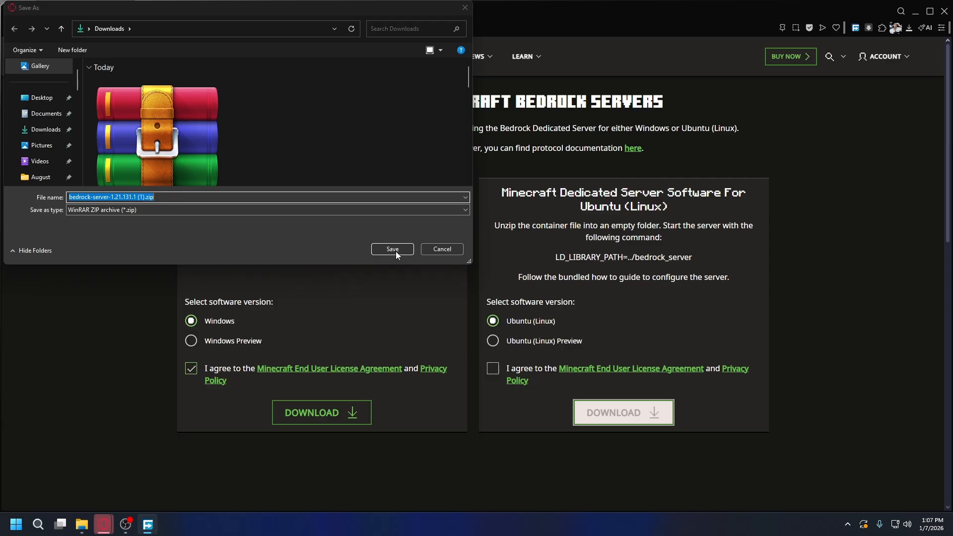
Step: Save the bedrock-server zip archive to Downloads
left_click(391, 249)
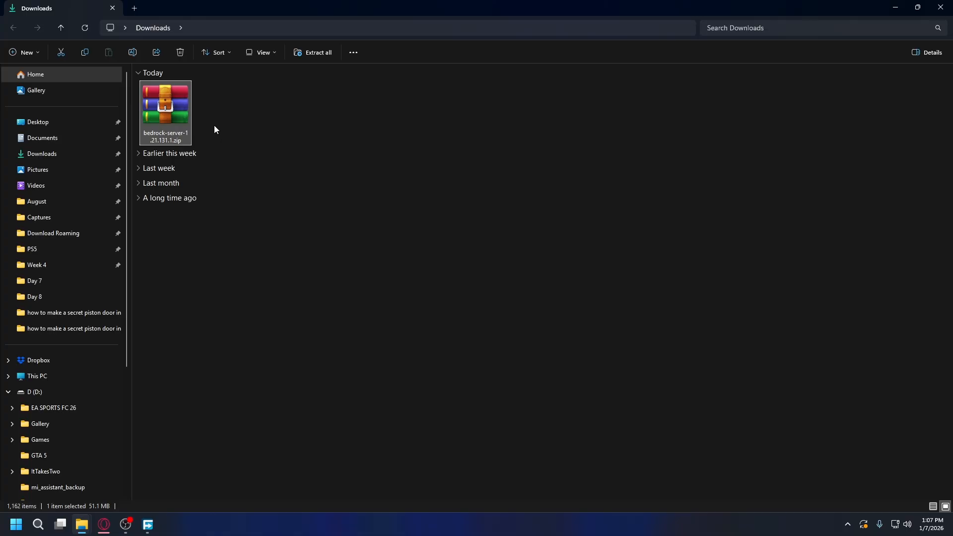
mouse_move(170, 134)
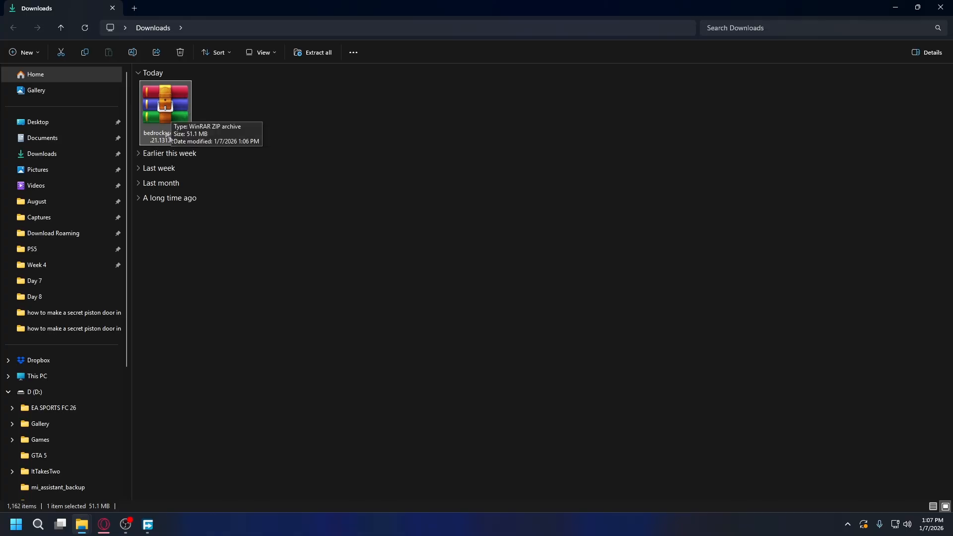
mouse_move(178, 121)
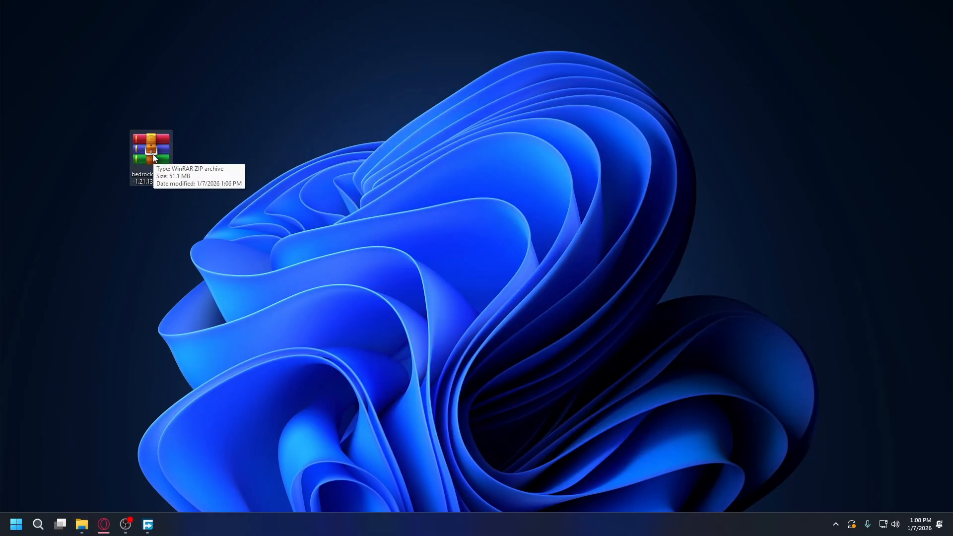
mouse_move(215, 209)
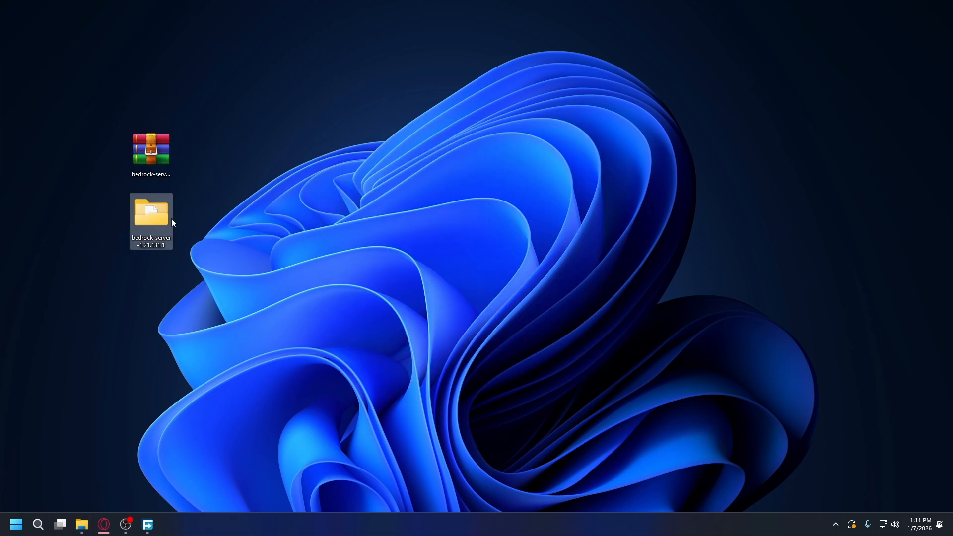
Step: Launch bedrock_server.exe from the extracted bedrock-server-1.21.131.1 folder so the server console starts
double_click(151, 215)
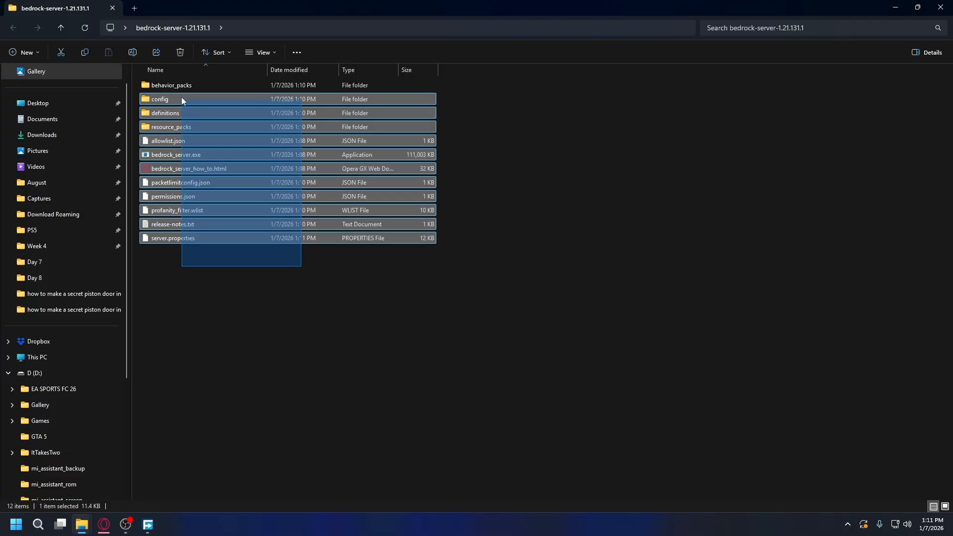
left_click(177, 155)
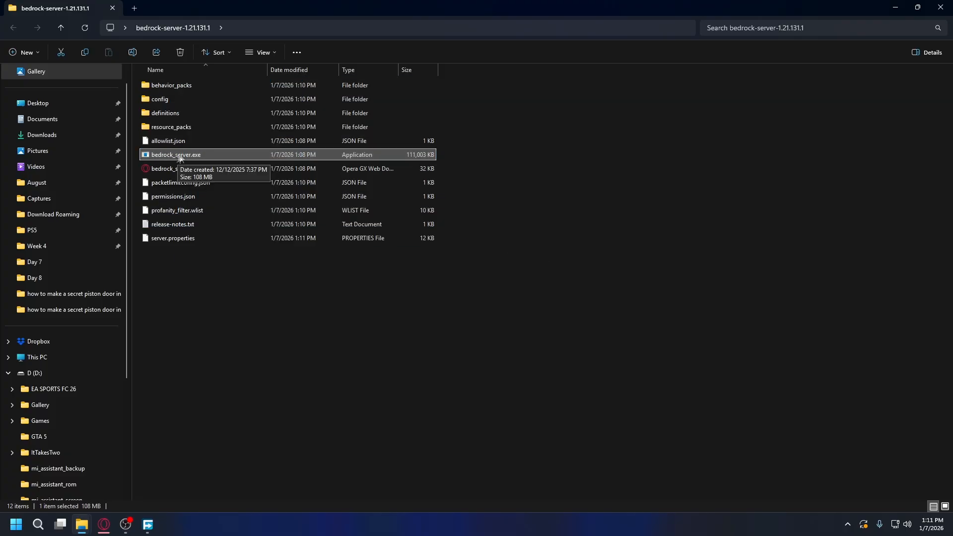
mouse_move(183, 156)
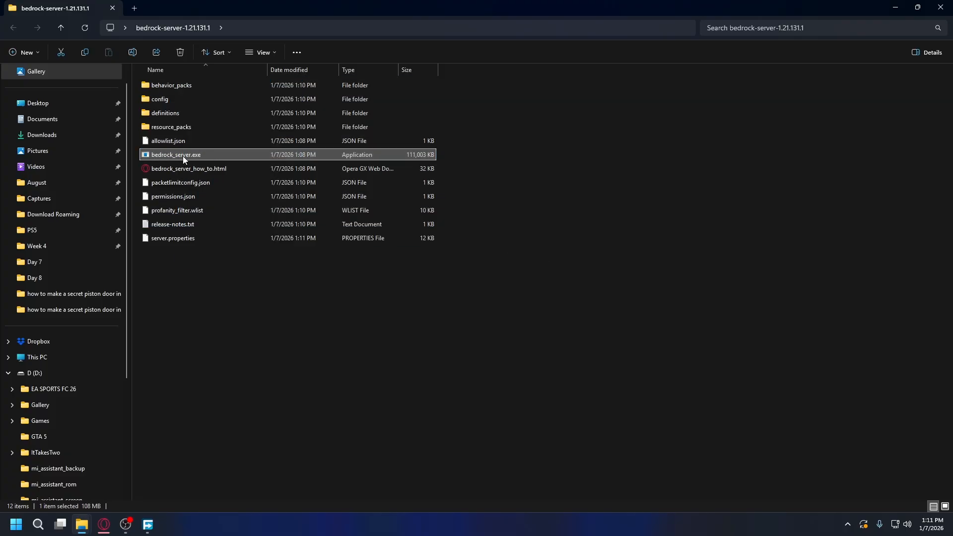
double_click(176, 154)
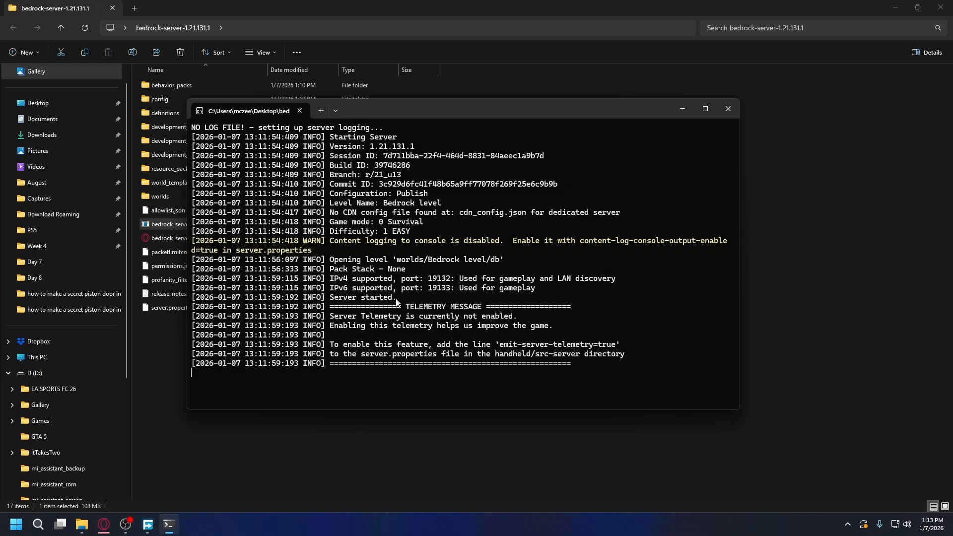
double_click(362, 297)
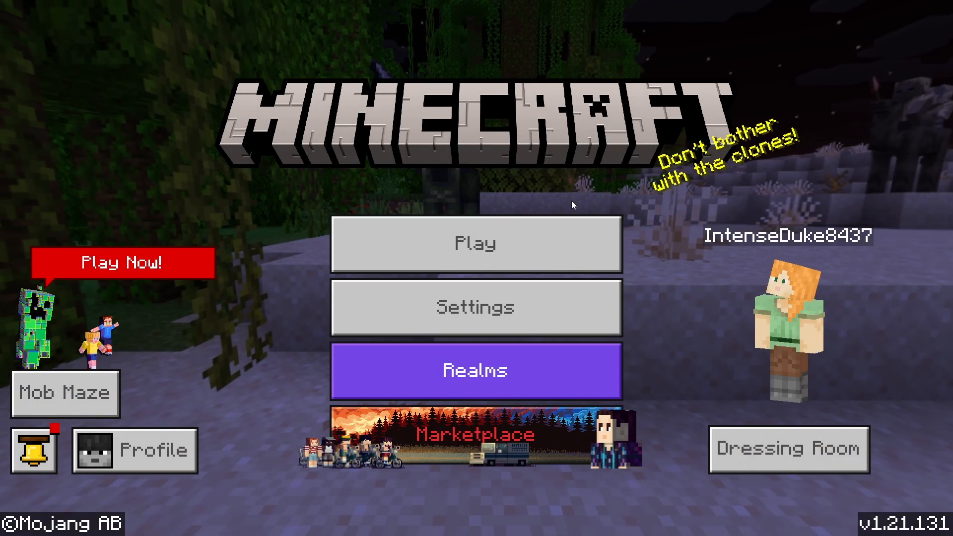
Step: From Play > Servers, start a new server entry named Minecraft Server, then bring up system search
left_click(476, 244)
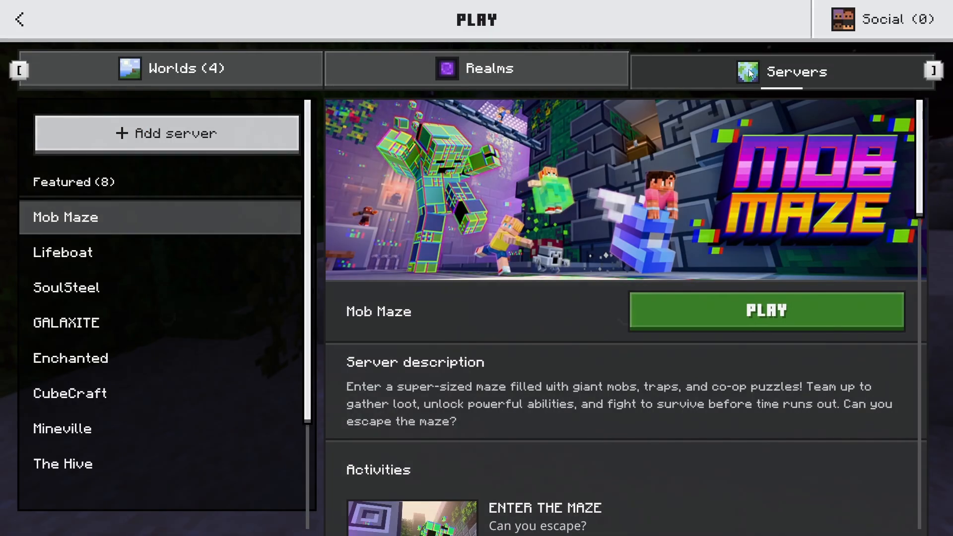
left_click(166, 133)
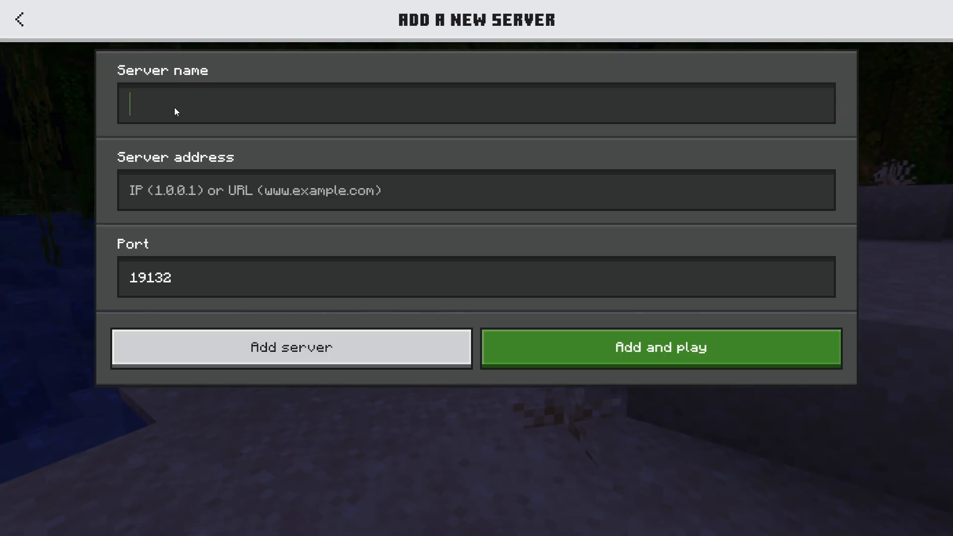
type("Minecraft Server")
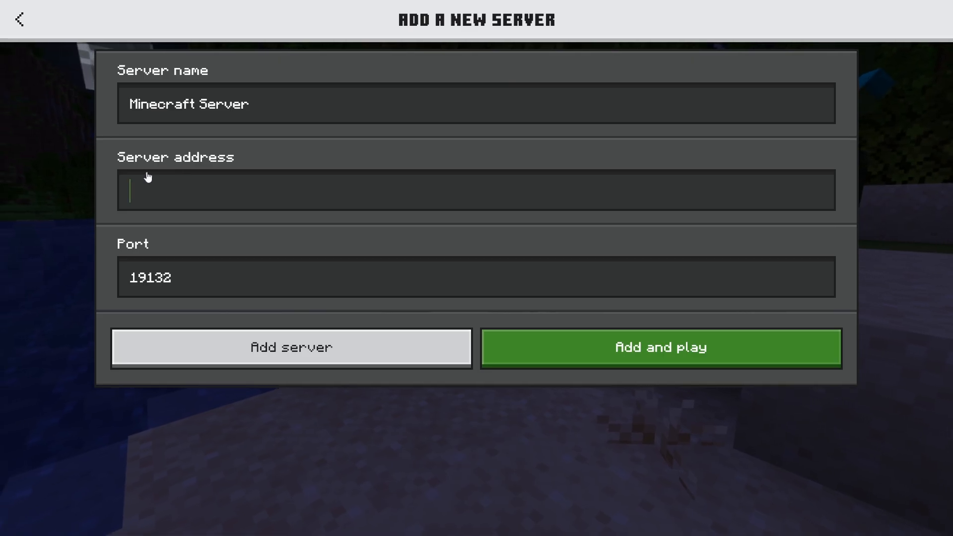
left_click(12, 524)
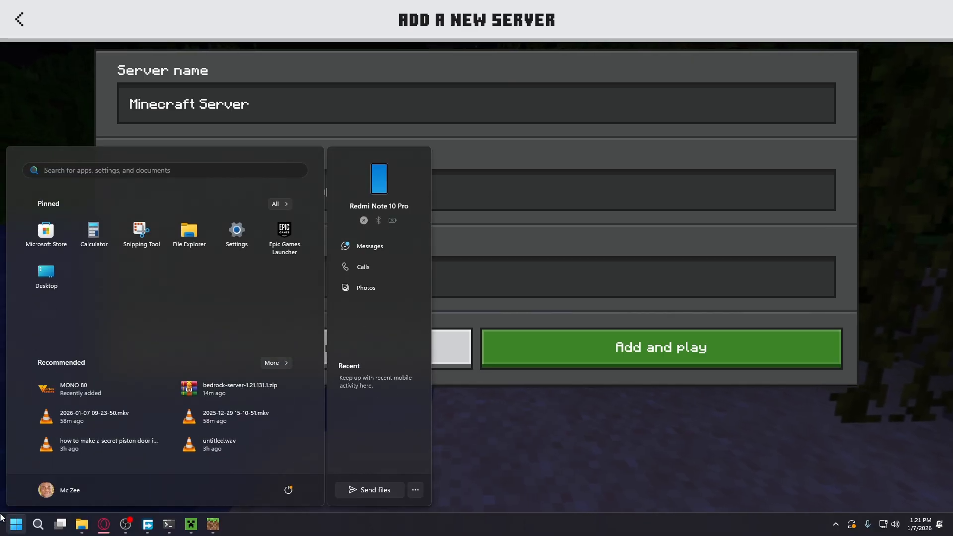
Step: Run ipconfig in cmd and select the PC's local IPv4 address for copying
type("cmd")
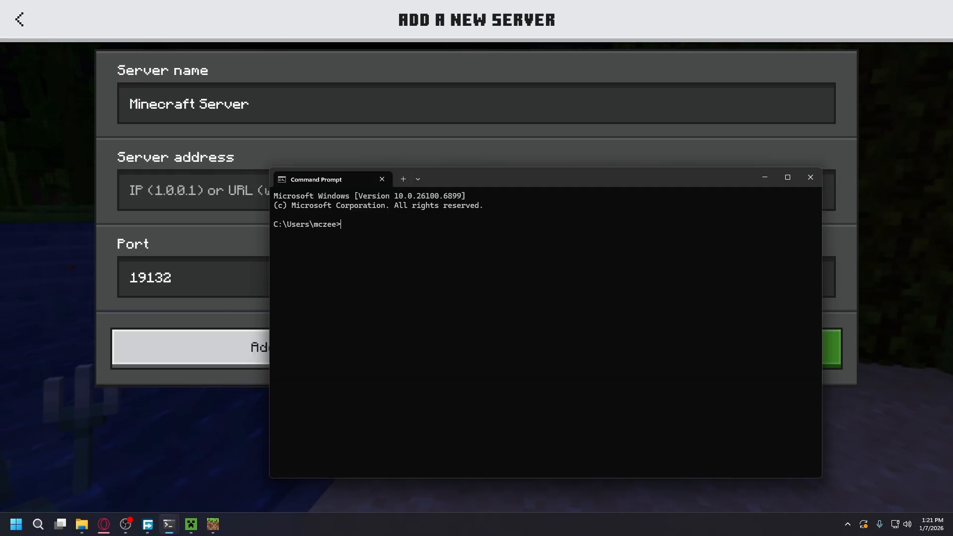
type("ipconfig")
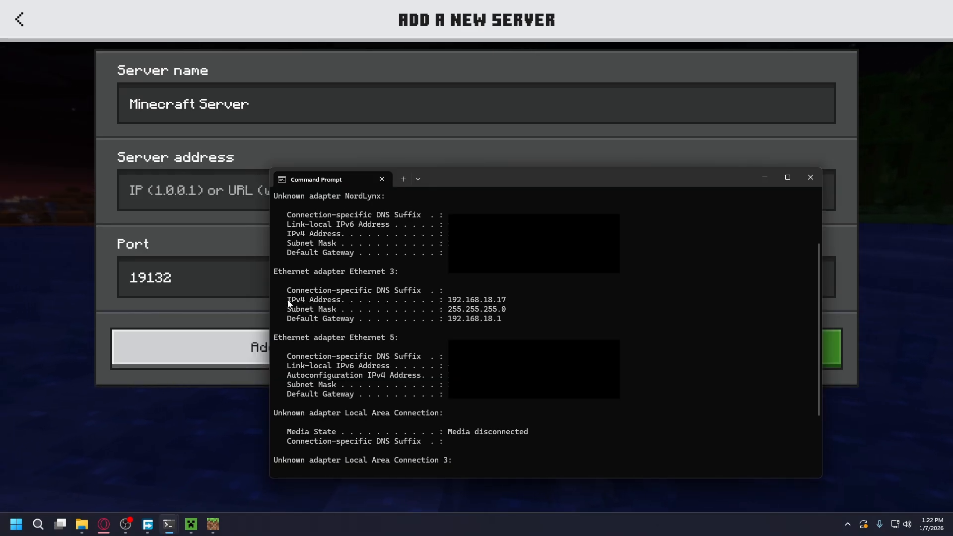
double_click(315, 300)
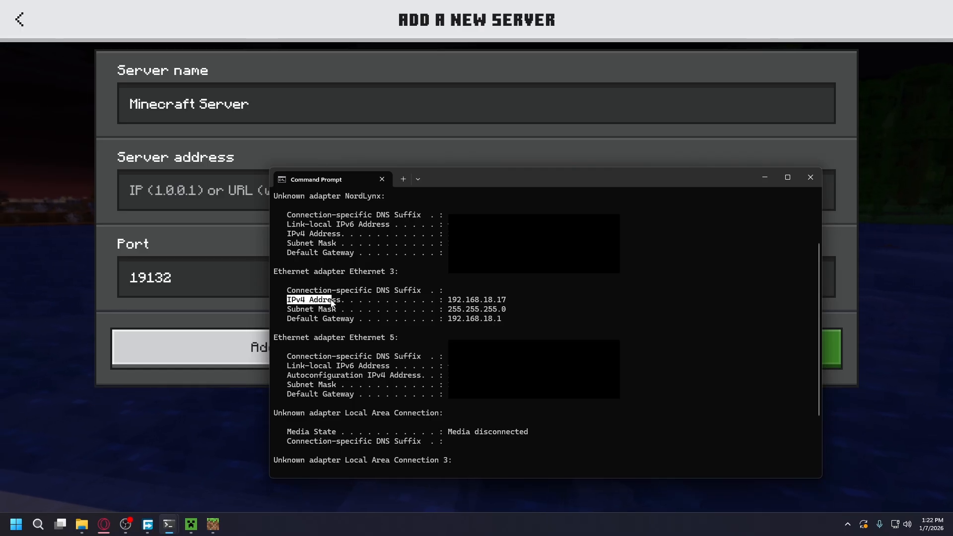
double_click(476, 299)
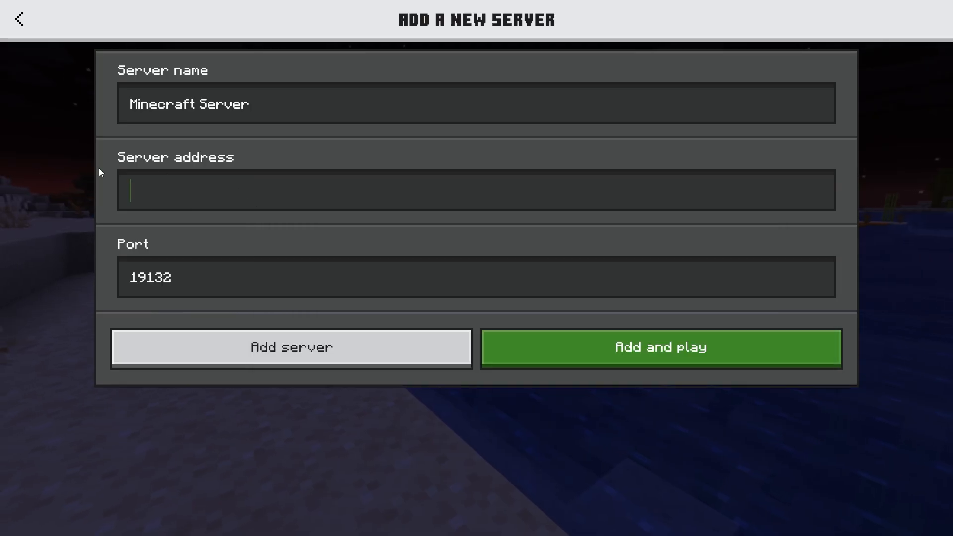
Step: Enter address 192.168.8.17 for Minecraft Server and join its world
type("192.168.8.17")
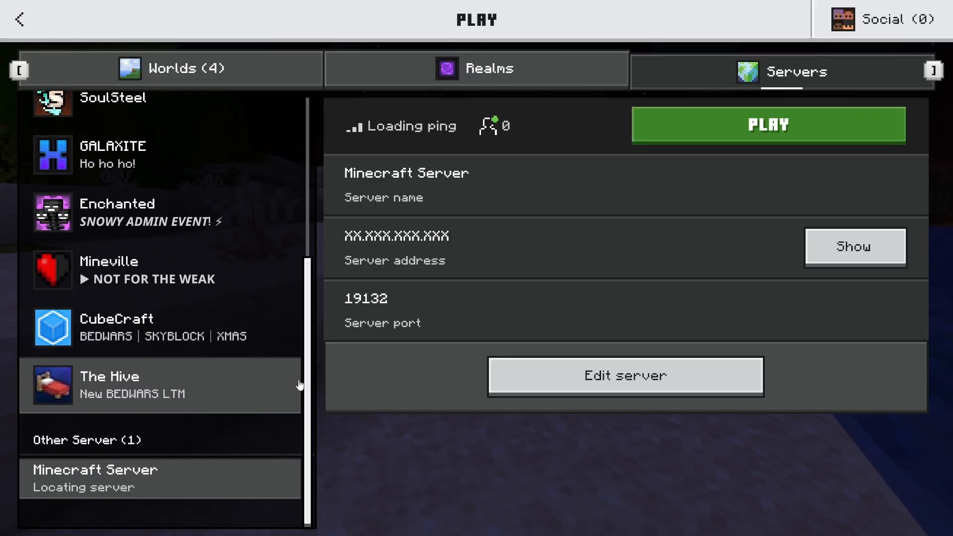
mouse_move(159, 481)
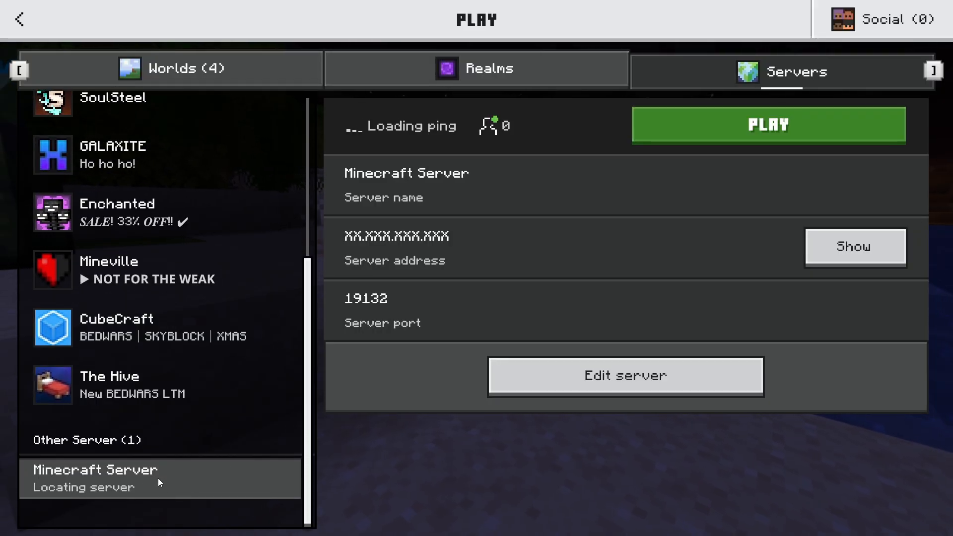
left_click(767, 126)
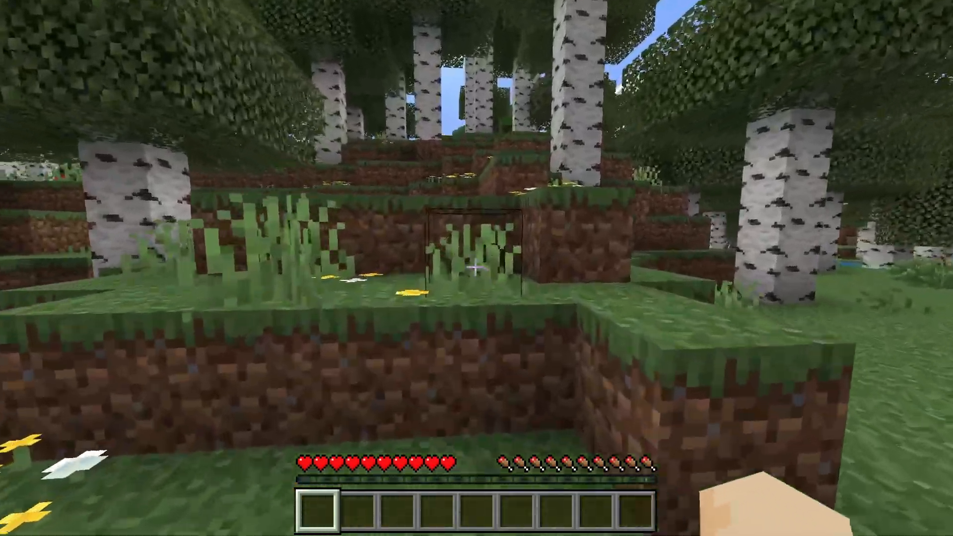
mouse_move(477, 268)
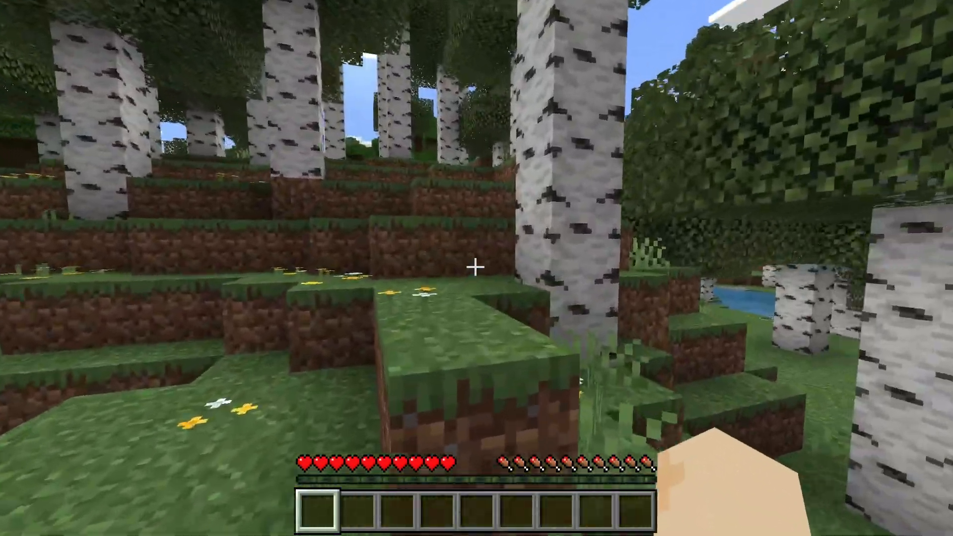
mouse_move(476, 268)
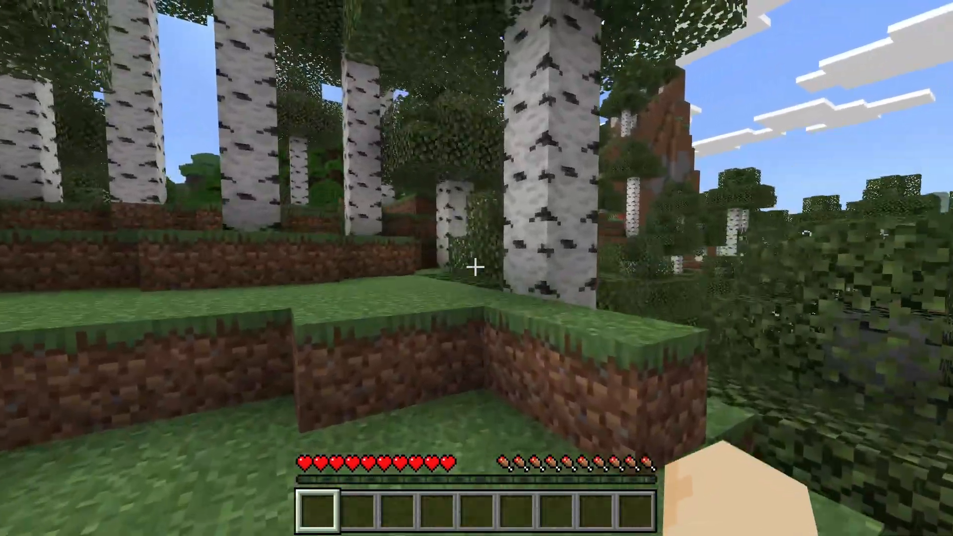
mouse_move(477, 268)
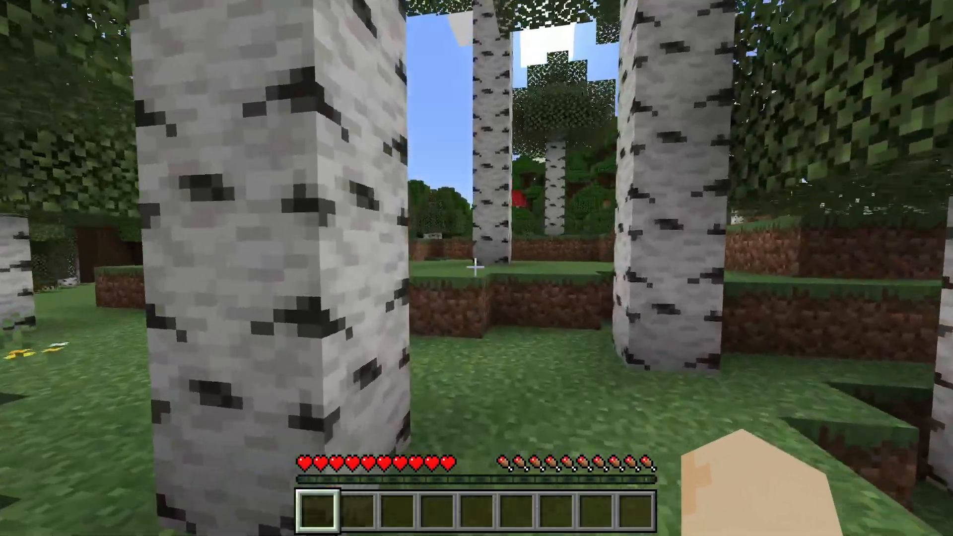
mouse_move(476, 268)
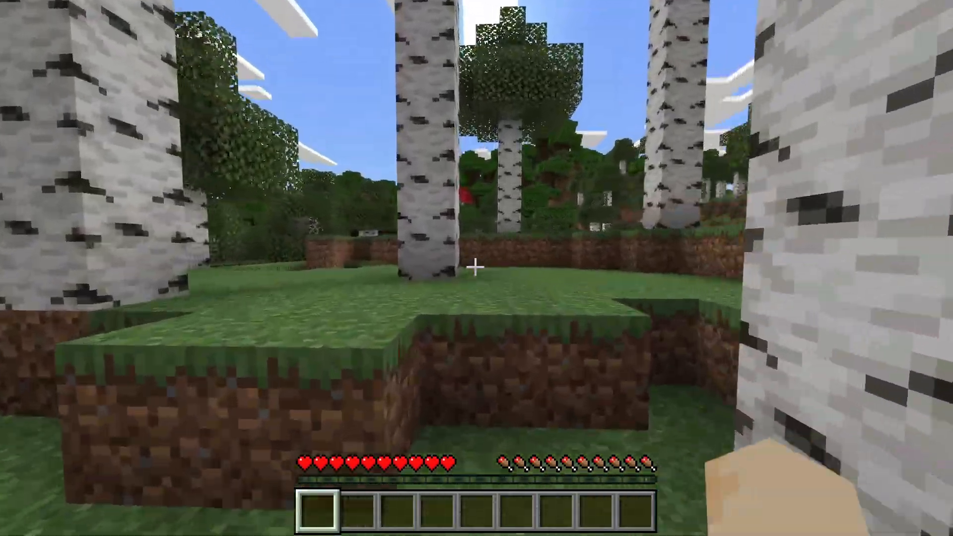
mouse_move(476, 268)
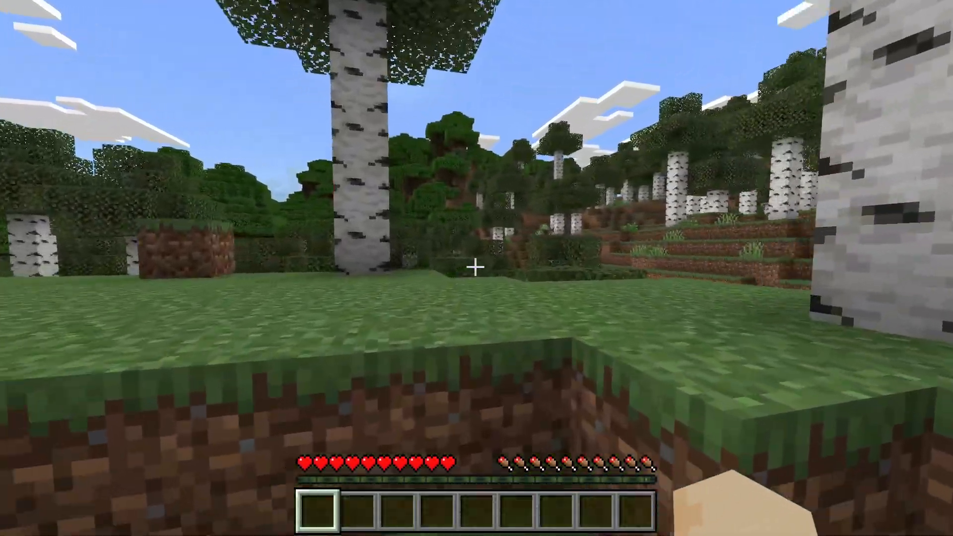
mouse_move(477, 268)
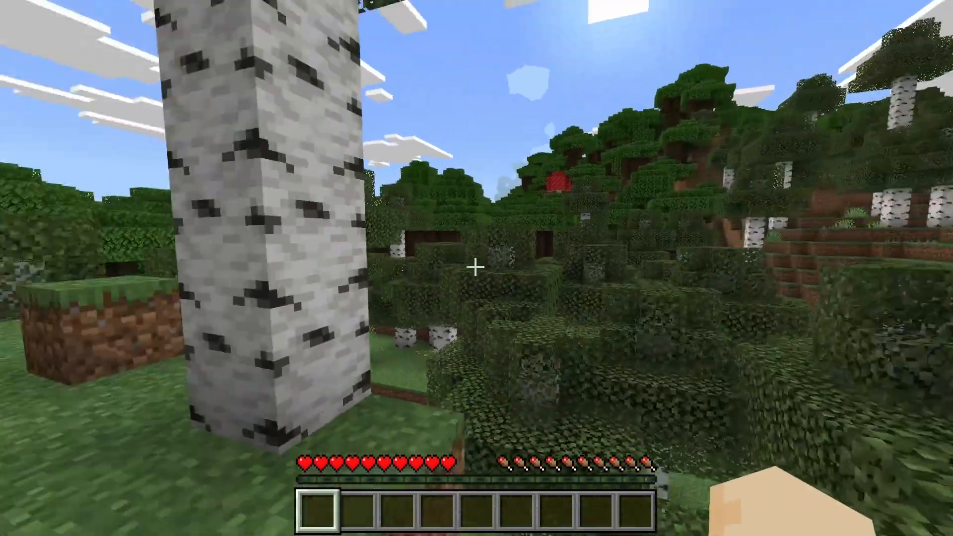
mouse_move(476, 268)
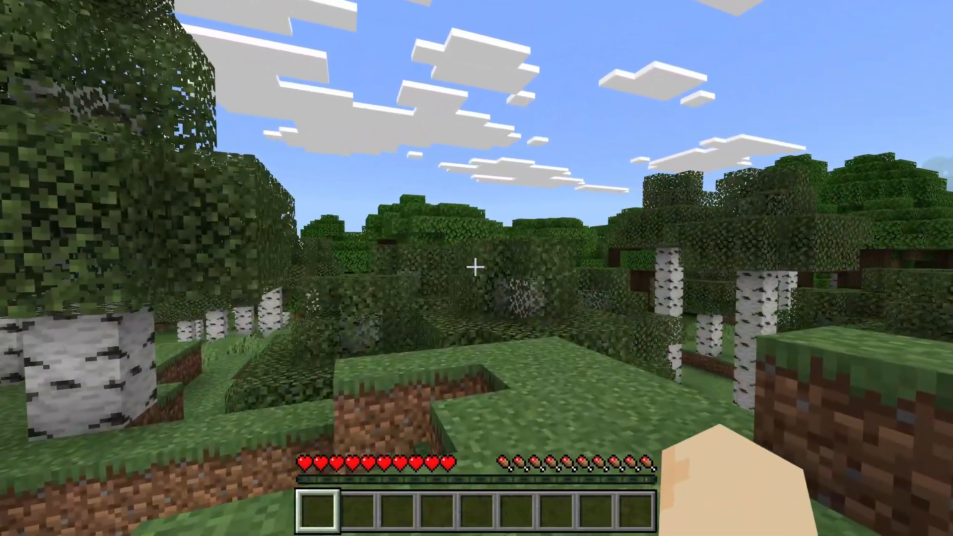
mouse_move(476, 268)
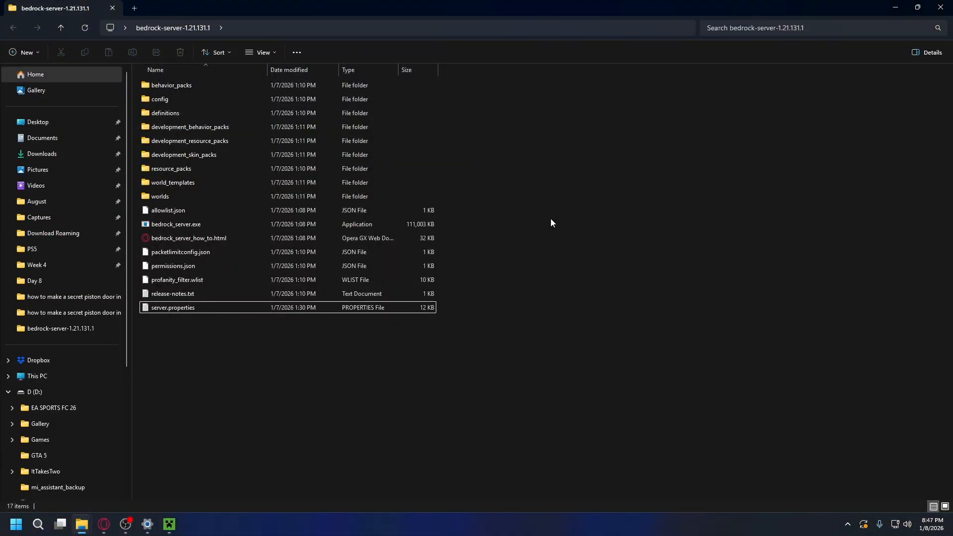
Step: View server.properties, confirm server-port is 19132, then close the file
left_click(173, 306)
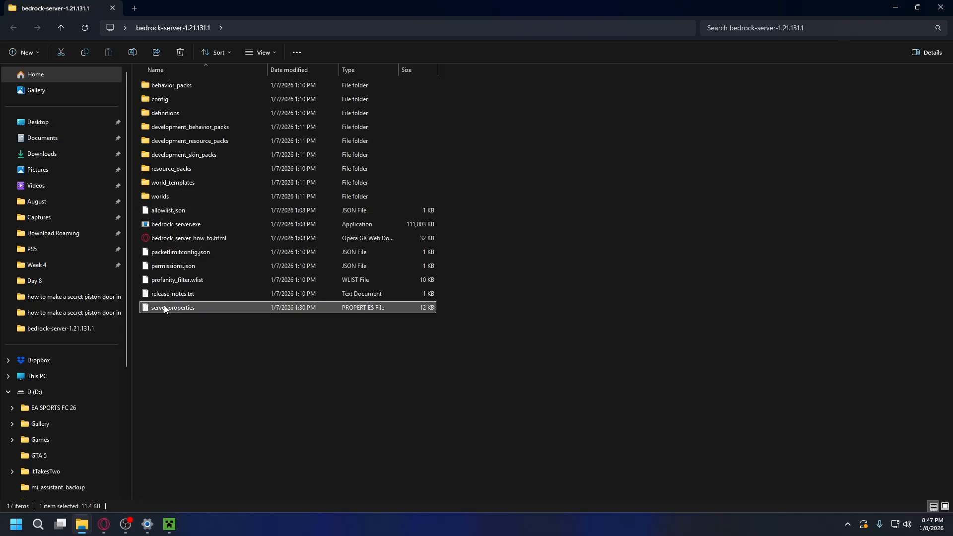
mouse_move(186, 309)
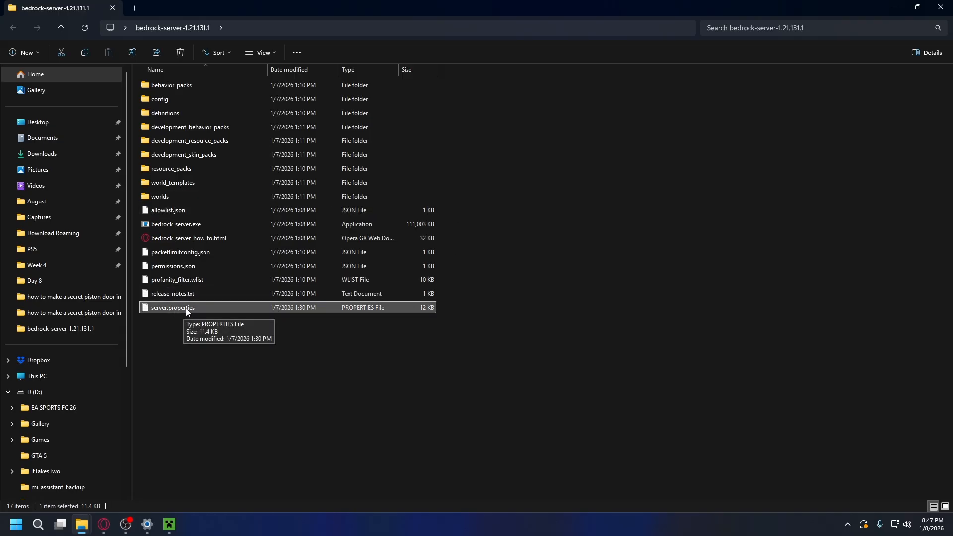
right_click(172, 307)
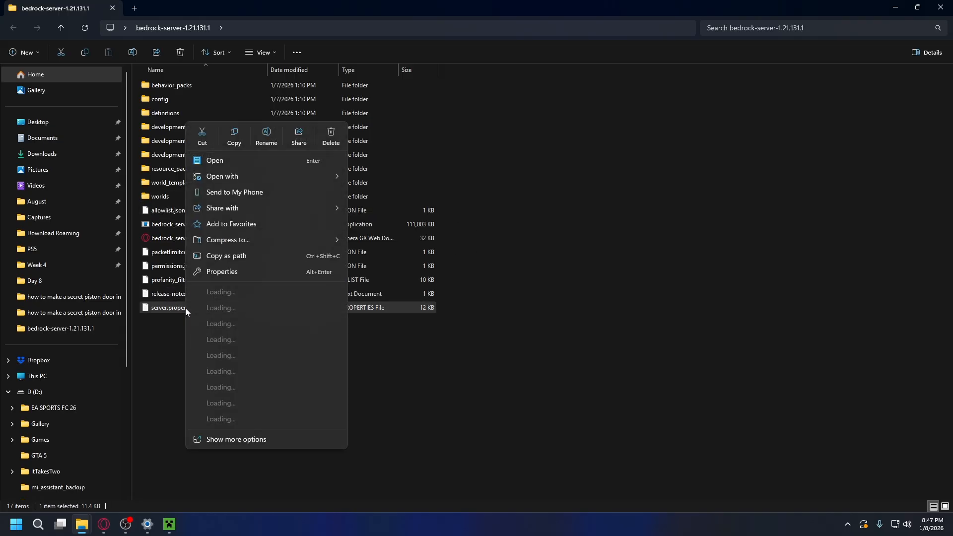
left_click(215, 161)
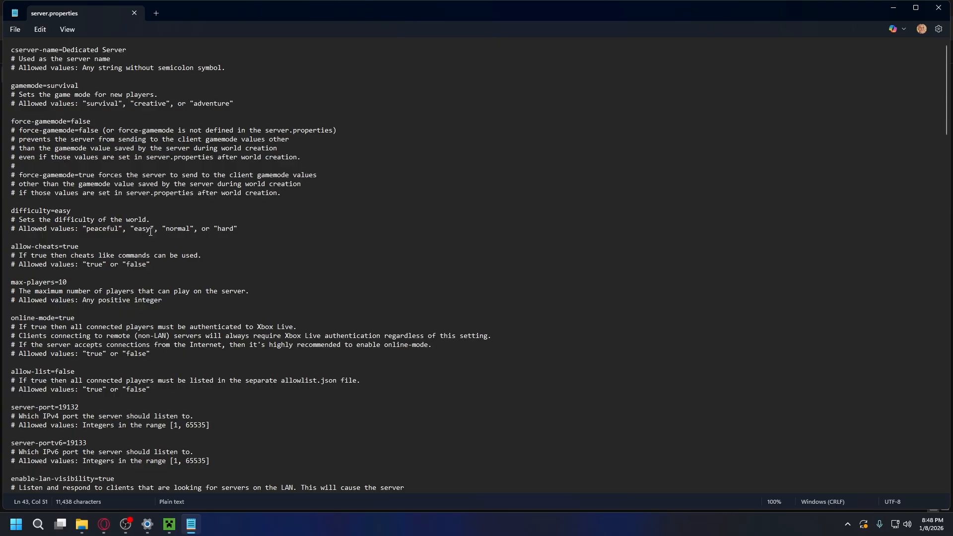
scroll("down", 3)
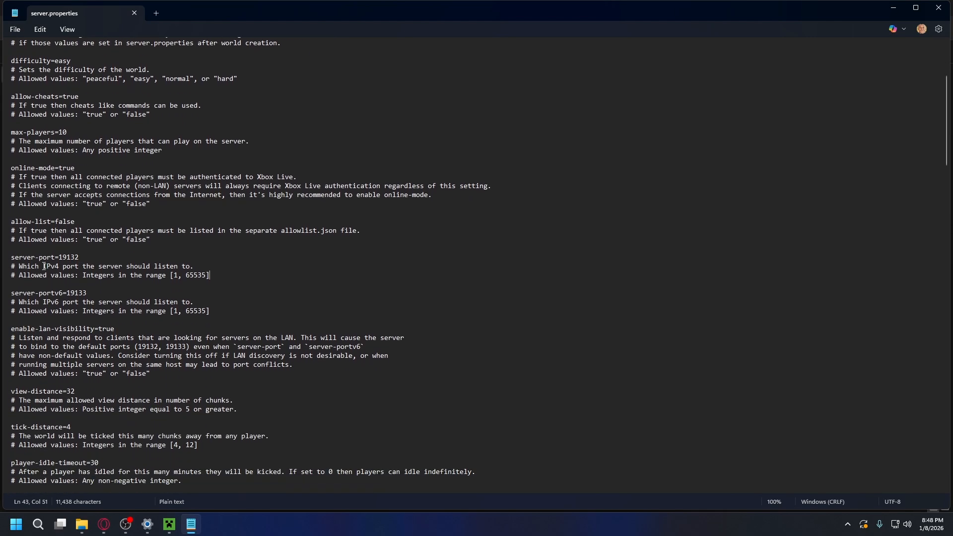
left_click(61, 256)
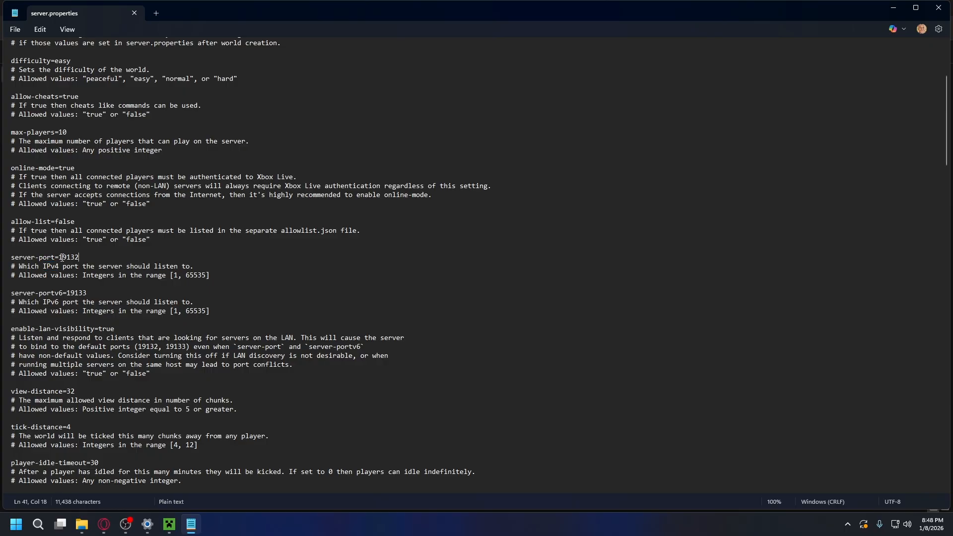
double_click(65, 257)
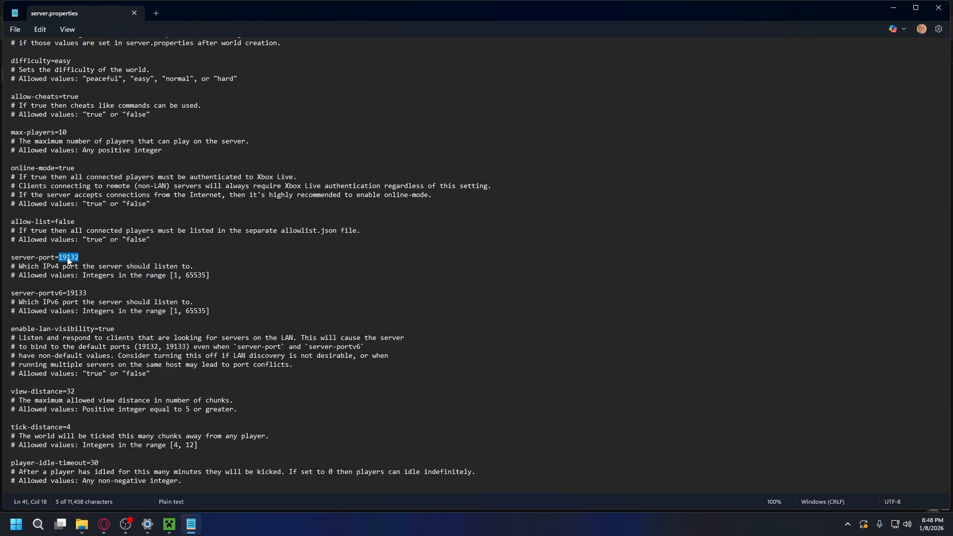
left_click(81, 527)
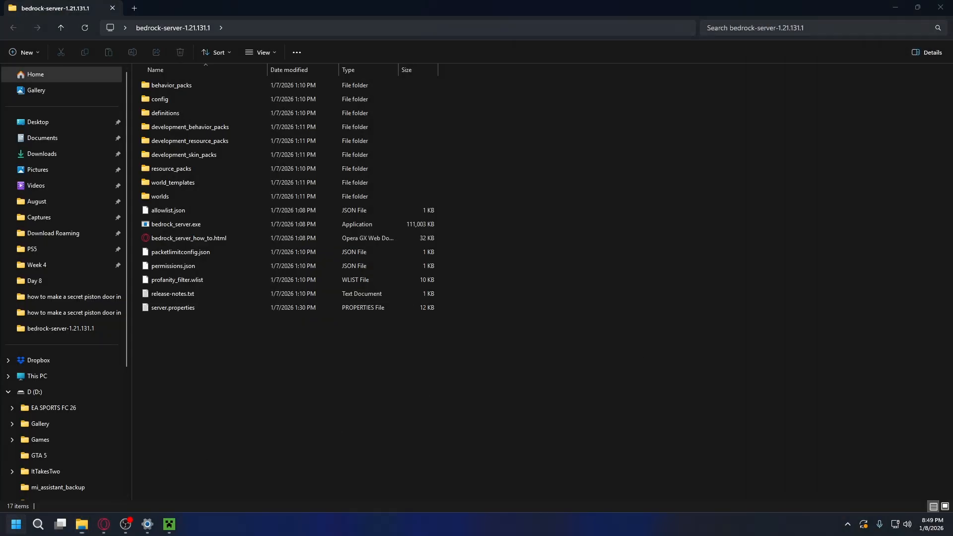
Step: Search the Start menu for 'fire' to find Windows Defender Firewall with Advanced Security
type("fire")
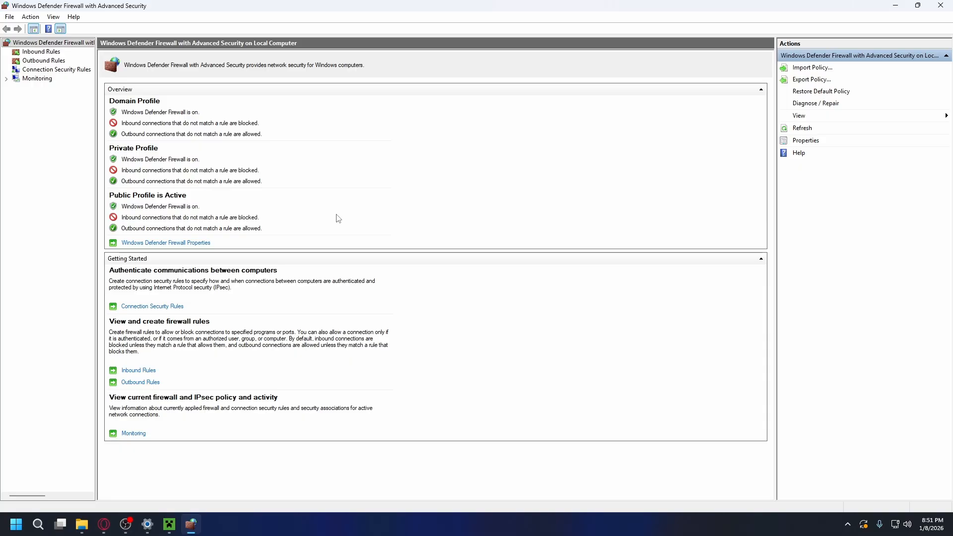
mouse_move(46, 61)
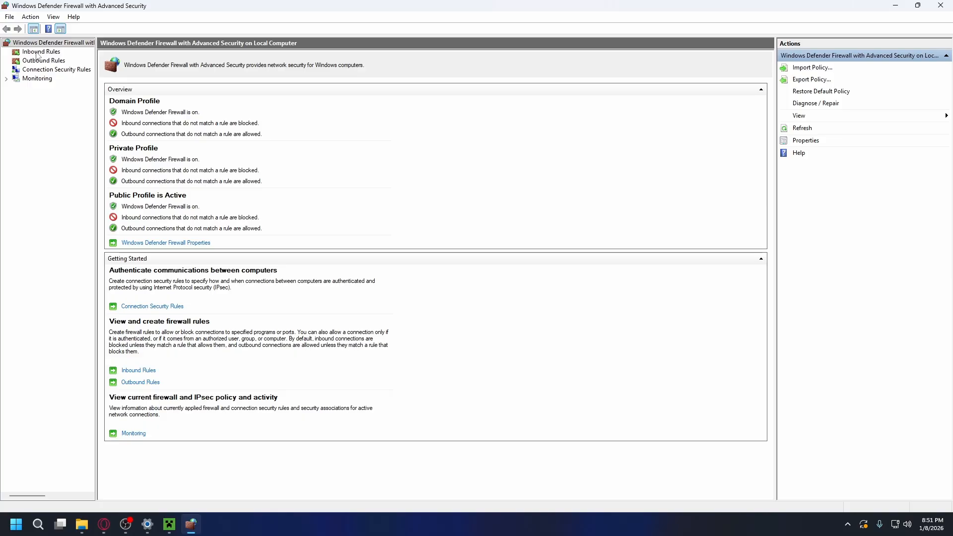
Step: Under Inbound Rules, start a new port-based rule for a specific local TCP port
left_click(41, 51)
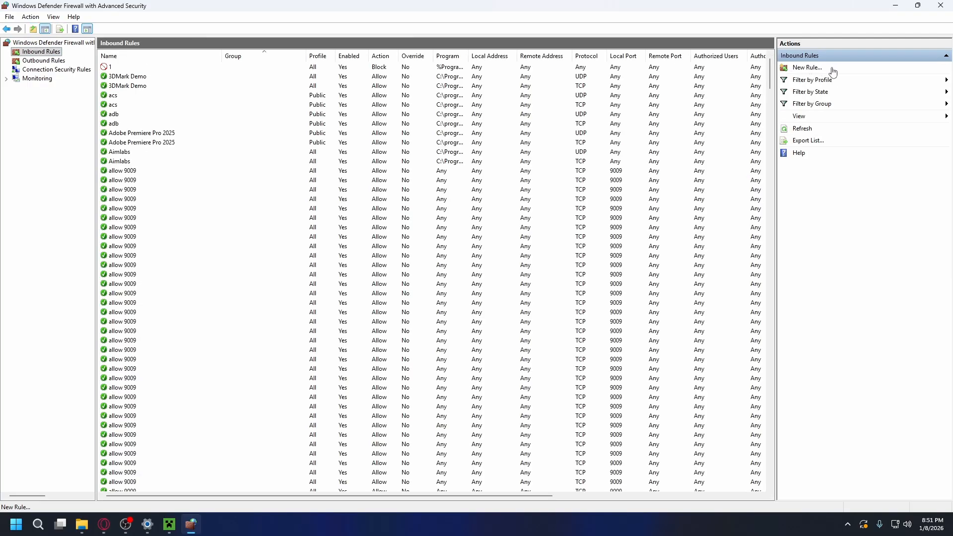
left_click(807, 68)
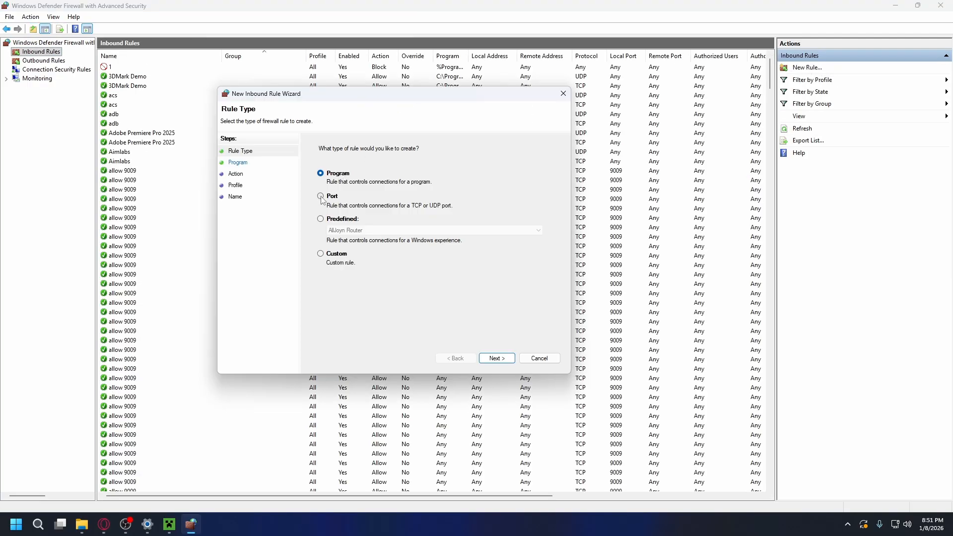
left_click(496, 358)
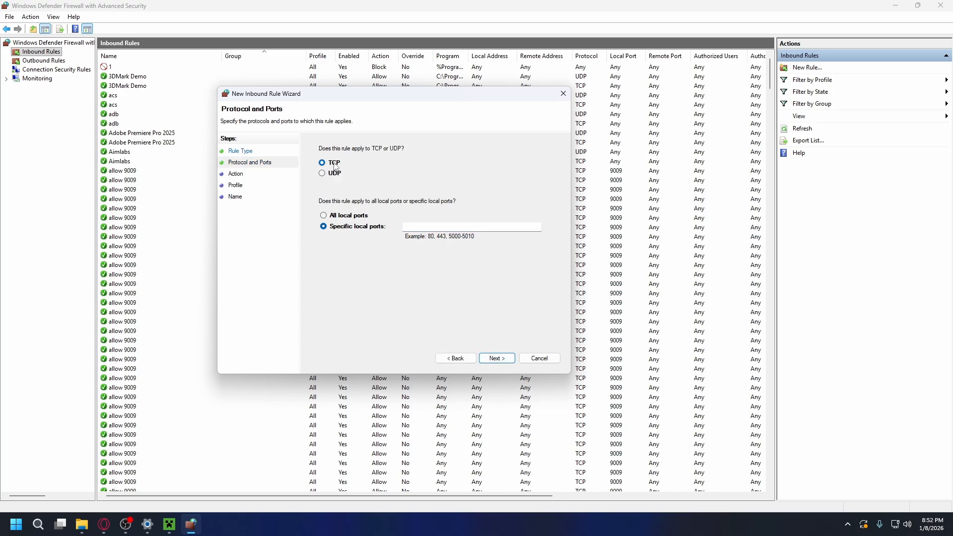
mouse_move(388, 231)
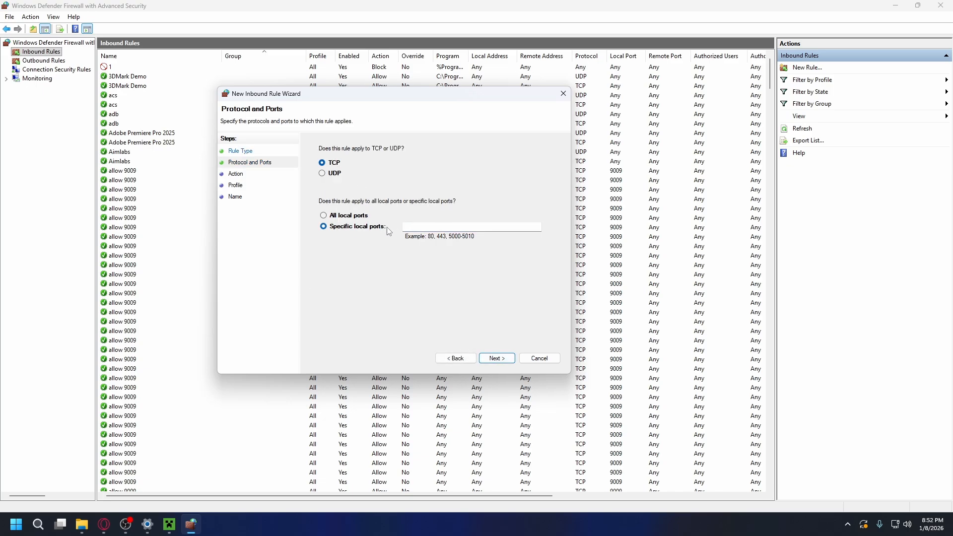
left_click(470, 226)
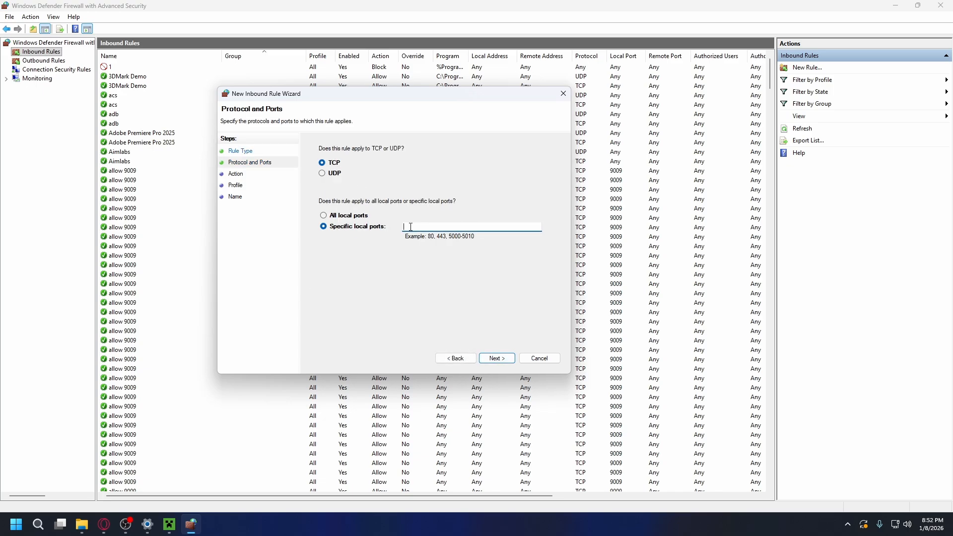
Step: Allow the connection on all profiles and finish the rule as Minecraft Inbound TCP
left_click(496, 358)
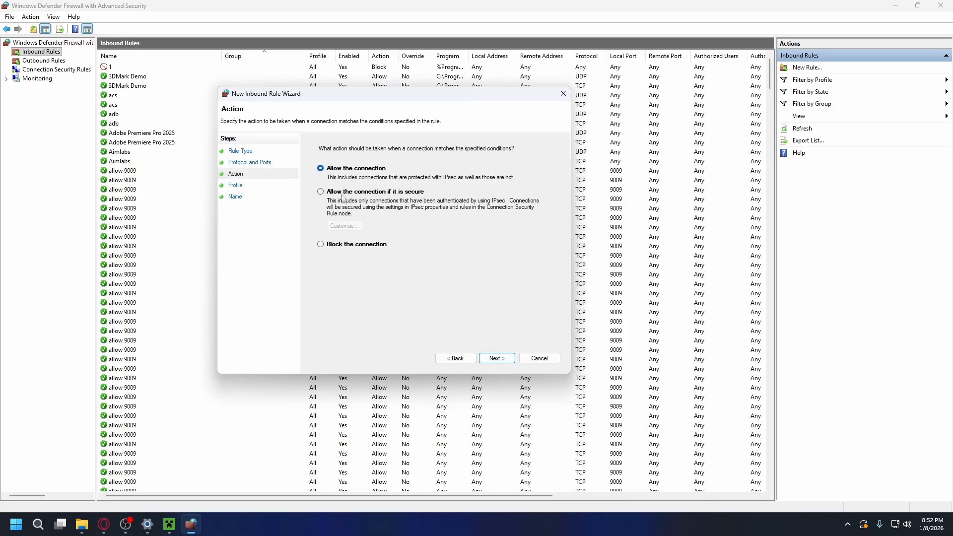
left_click(496, 359)
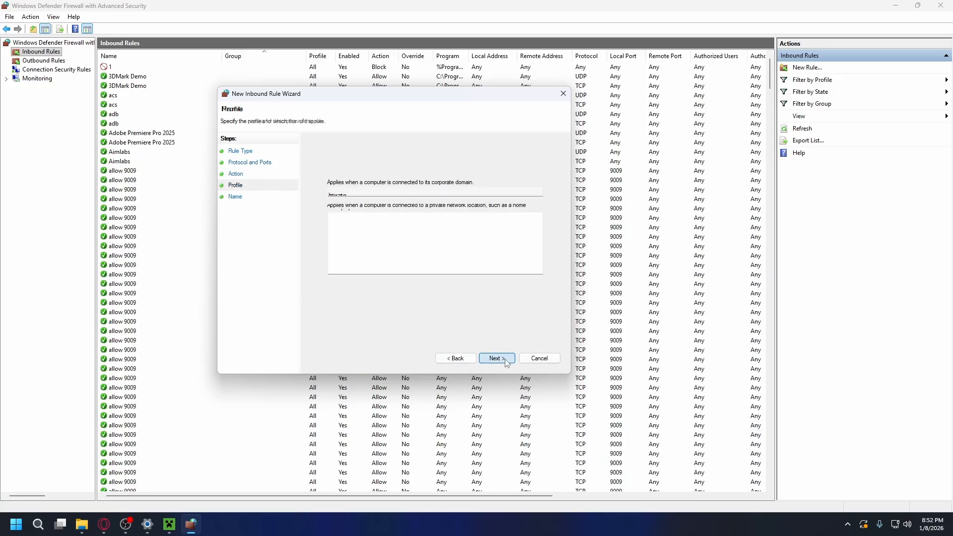
left_click(495, 358)
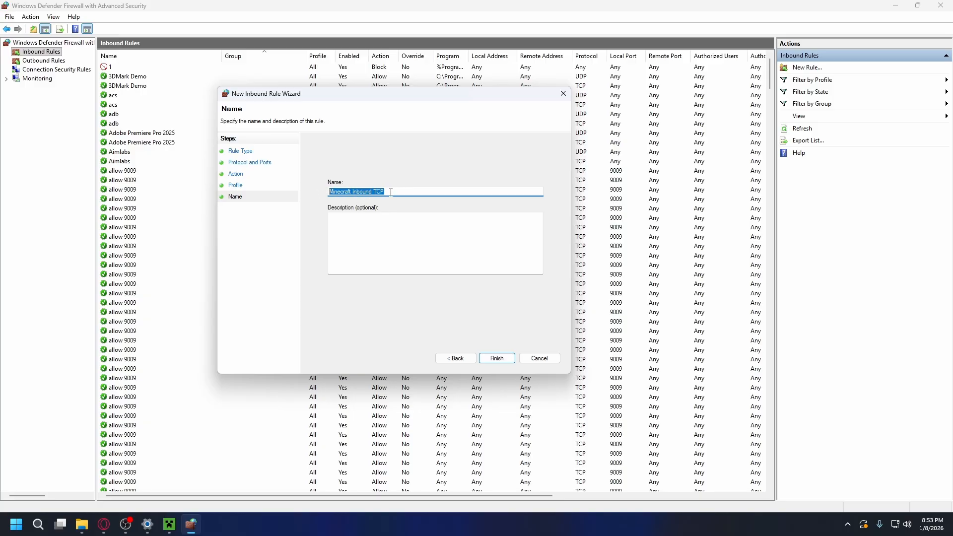
left_click(495, 357)
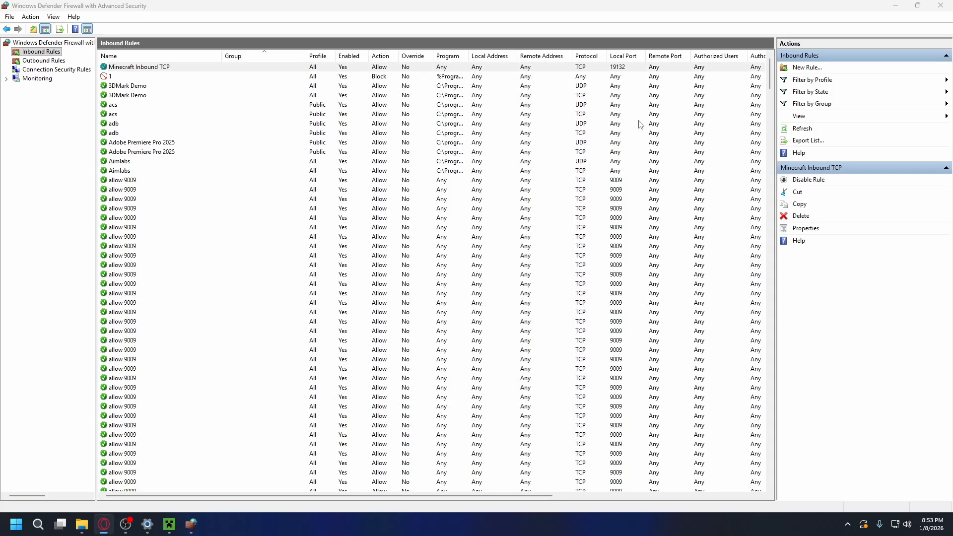
mouse_move(805, 68)
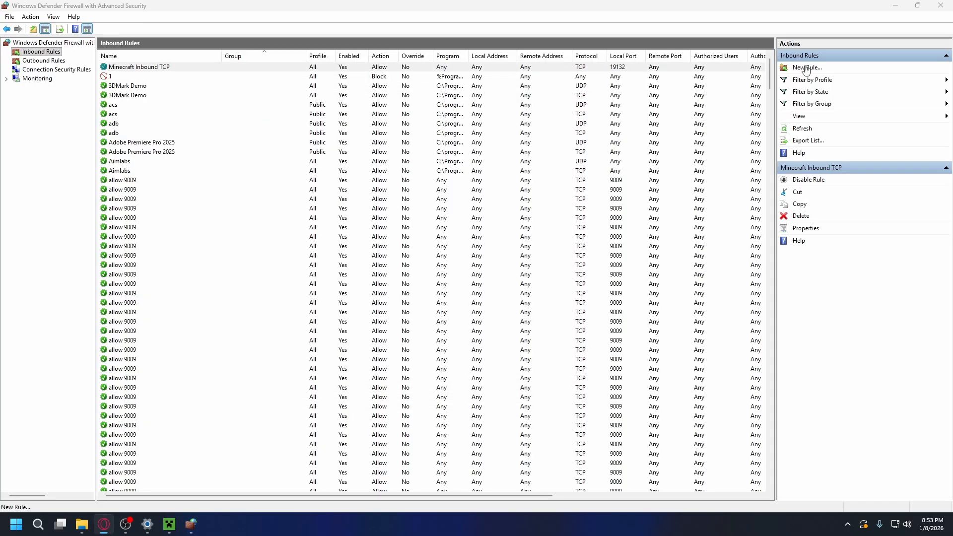
Step: Create a second inbound rule allowing UDP port 19132 on all profiles, named Minecraft Inbound UDP
left_click(805, 68)
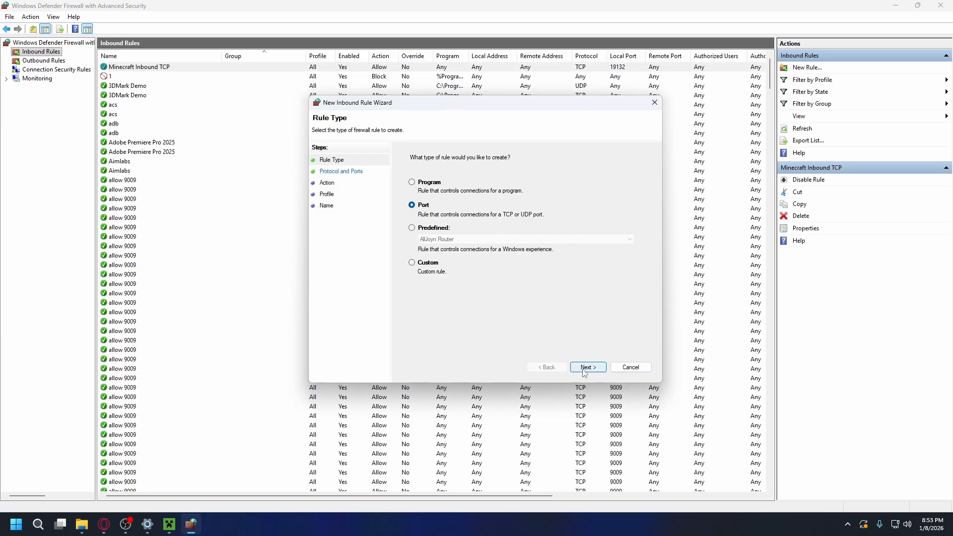
left_click(586, 368)
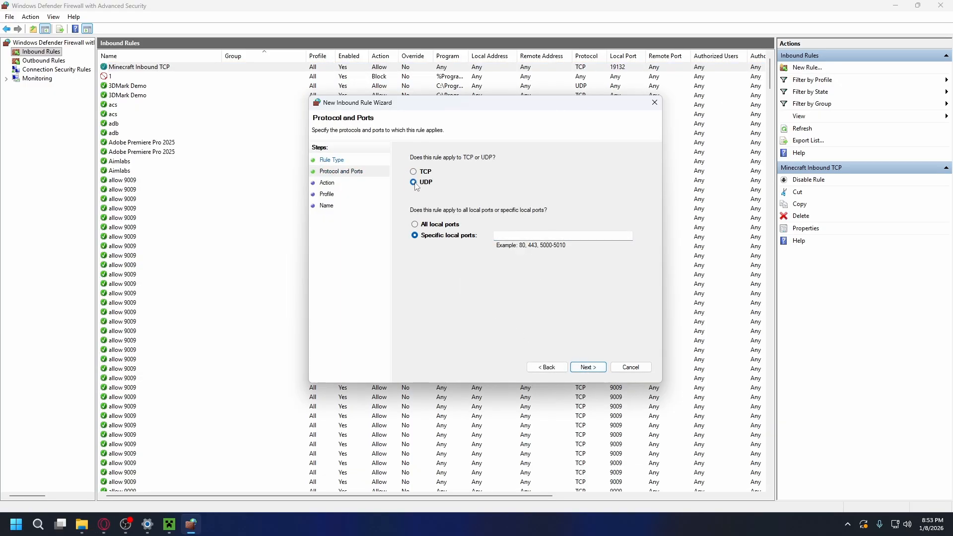
type("19132")
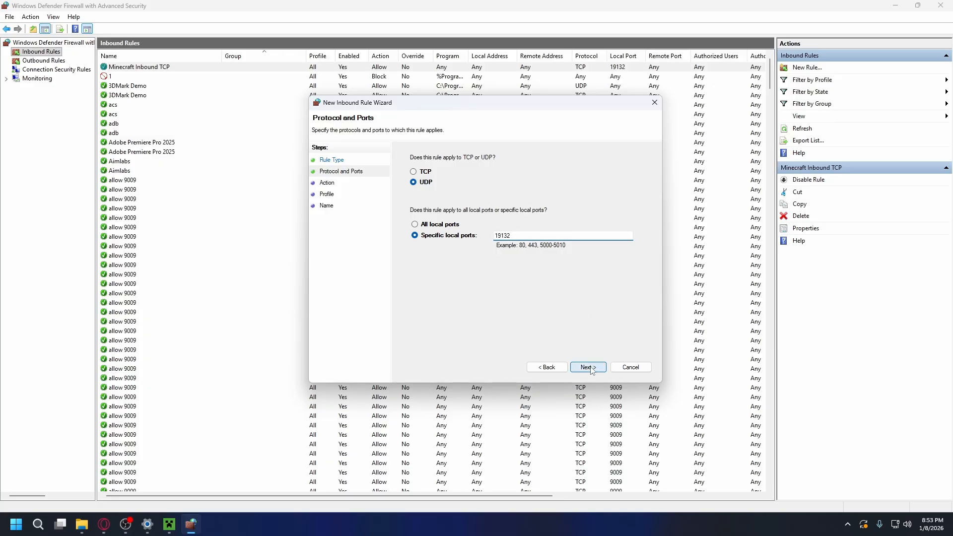
left_click(587, 368)
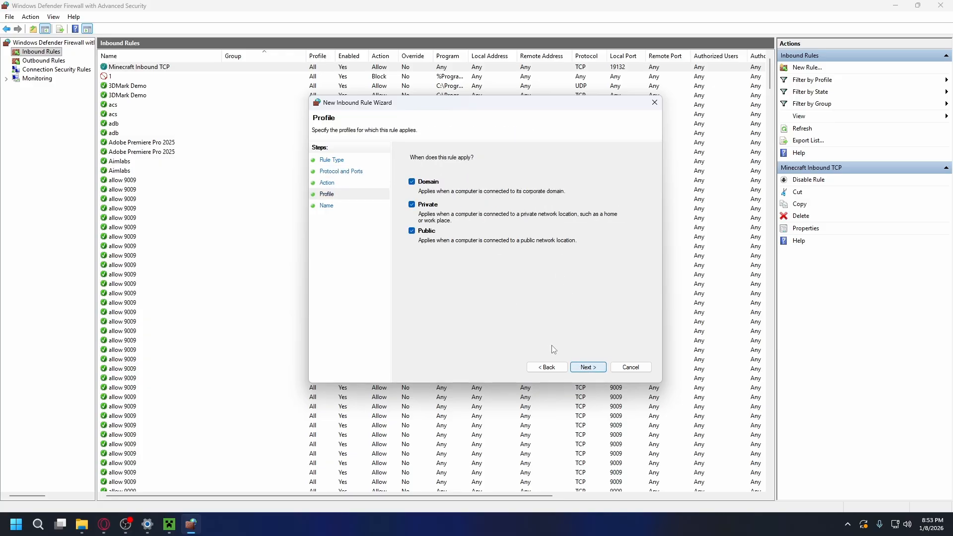
left_click(587, 367)
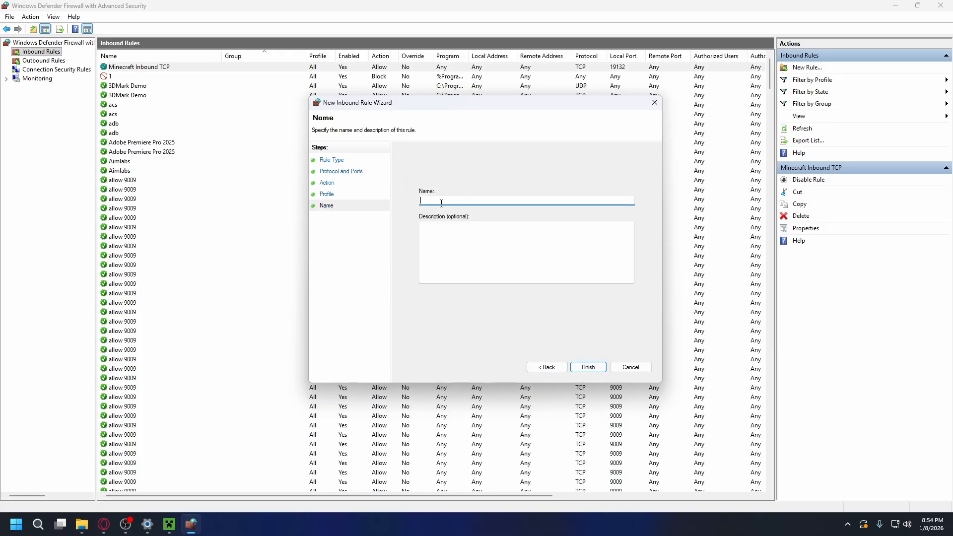
type("Minecraft Inbound UDP")
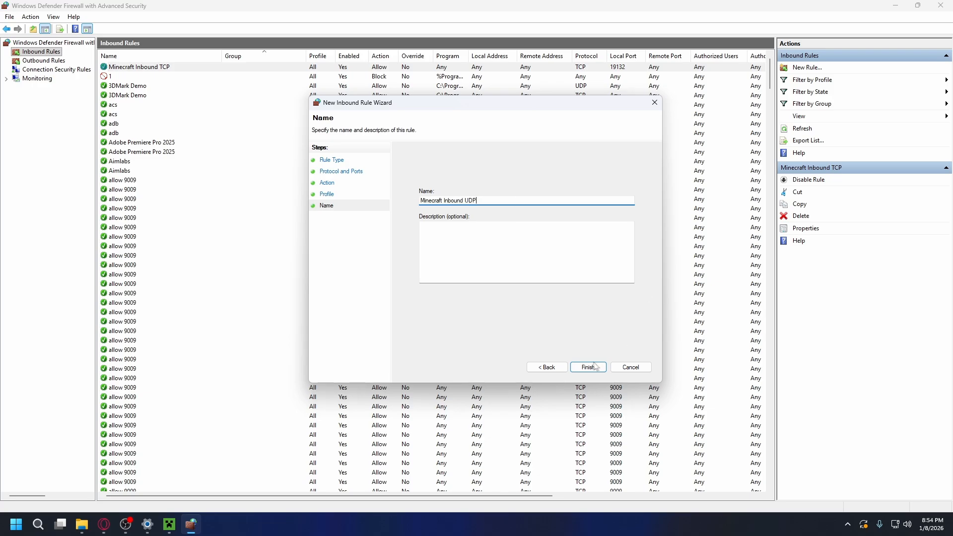
left_click(587, 368)
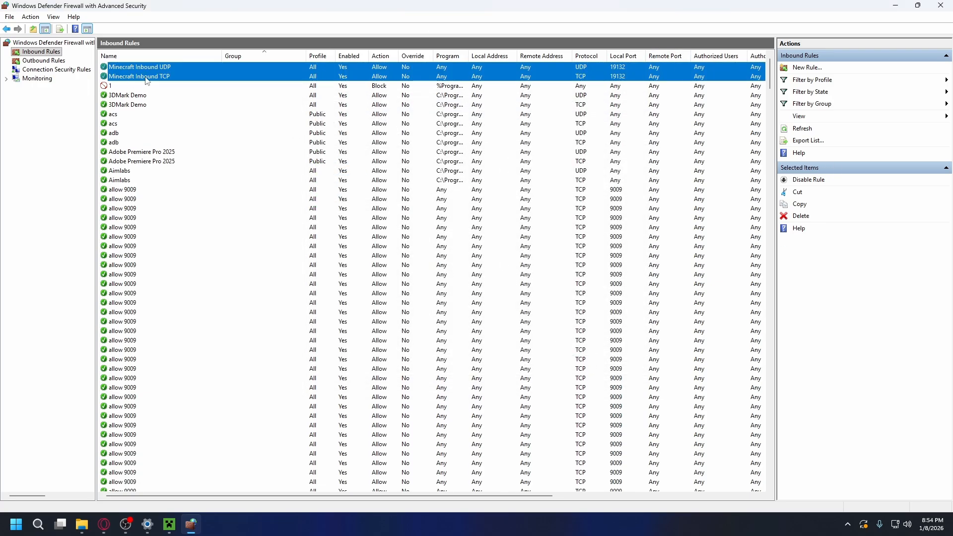
mouse_move(41, 61)
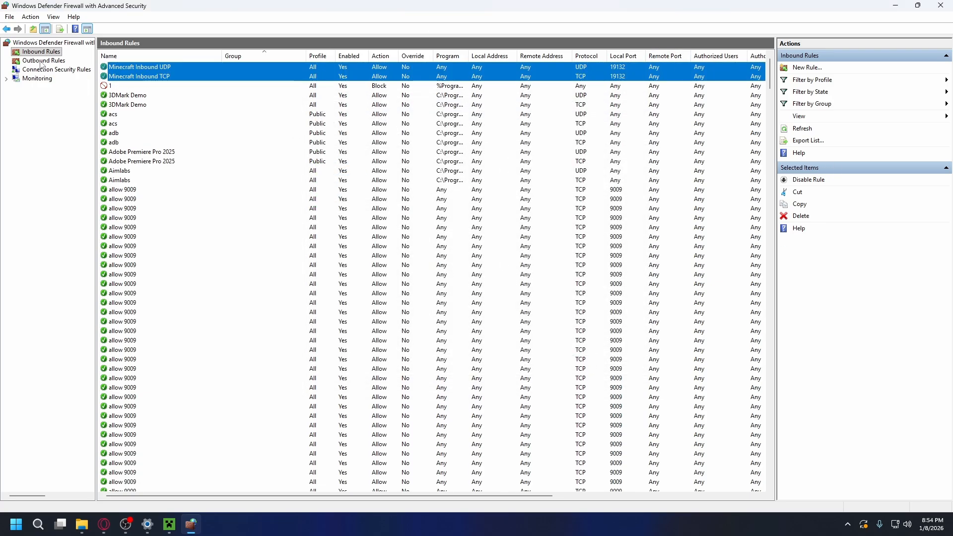
Step: Create an allowed outbound TCP port rule for 19132 named 'Minecraft Outbound TCP'
left_click(43, 60)
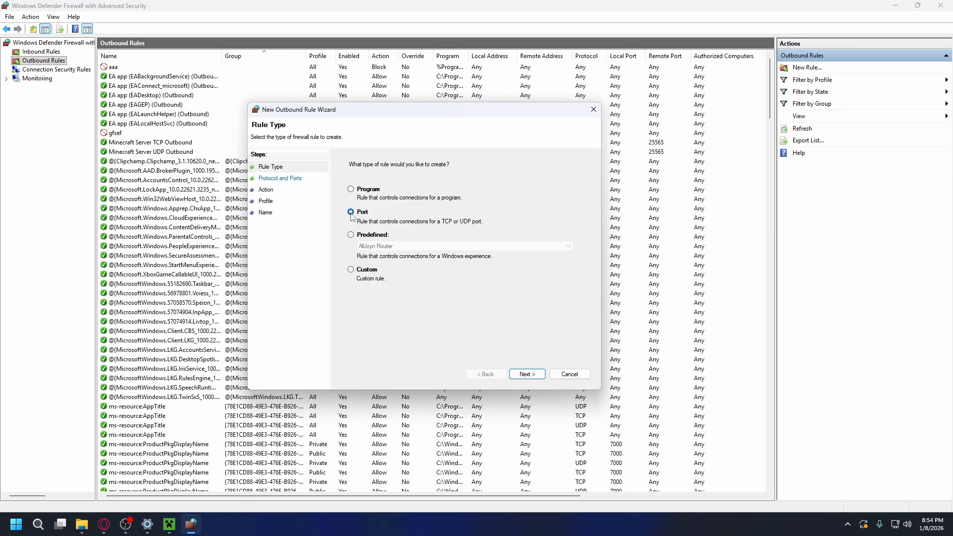
left_click(527, 375)
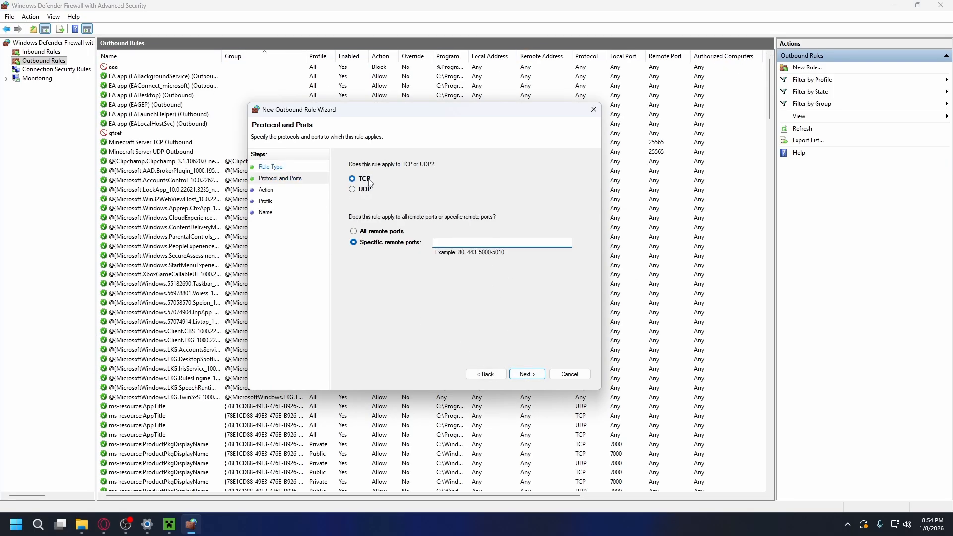
left_click(525, 374)
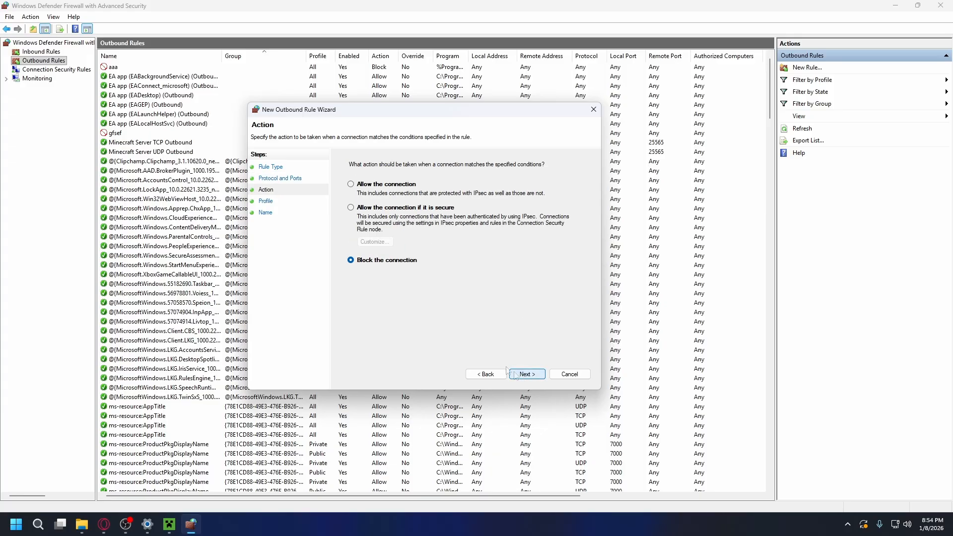
left_click(350, 183)
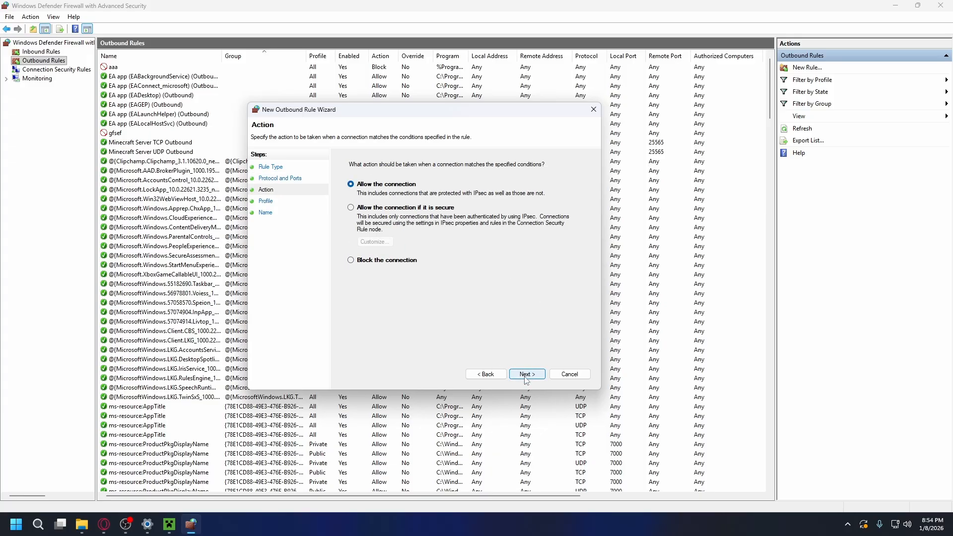
left_click(526, 374)
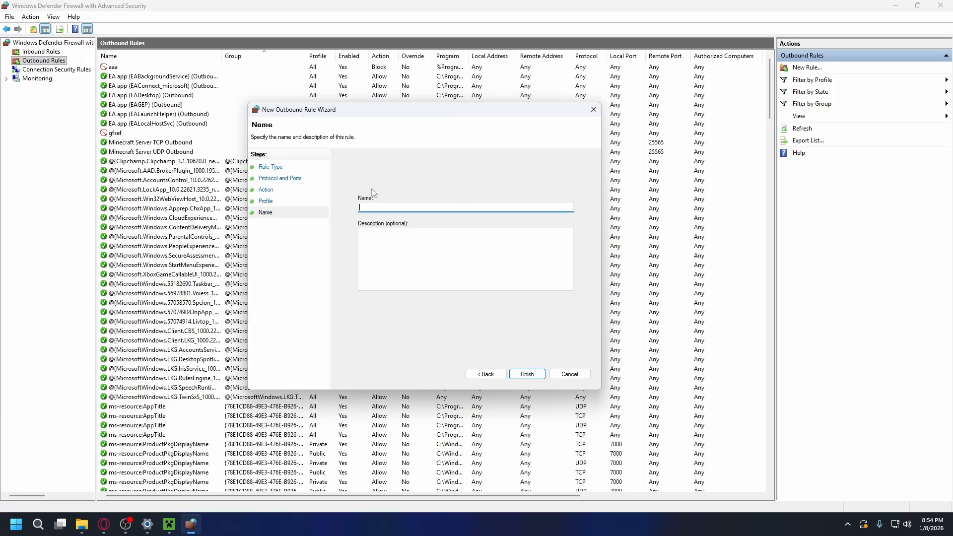
type("Minecraft Outbound TCP")
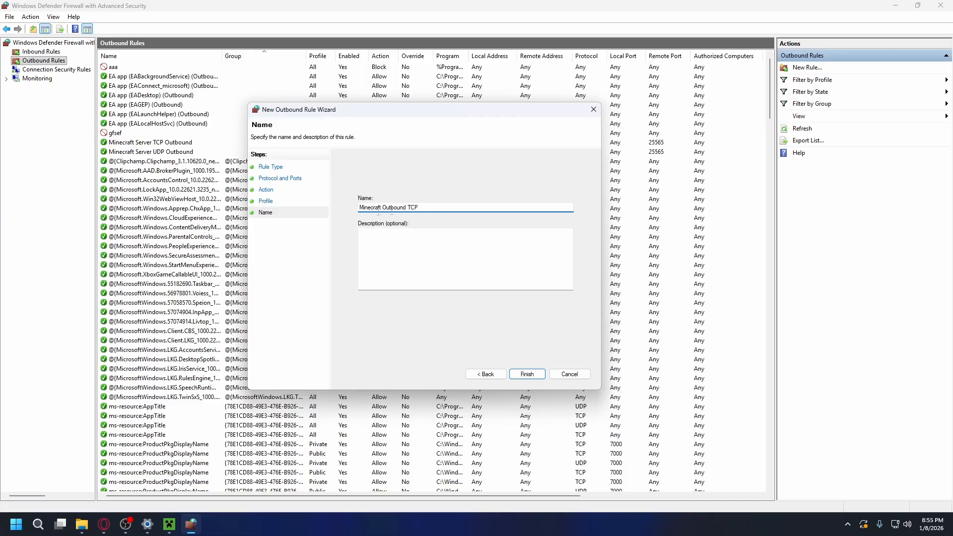
left_click(526, 374)
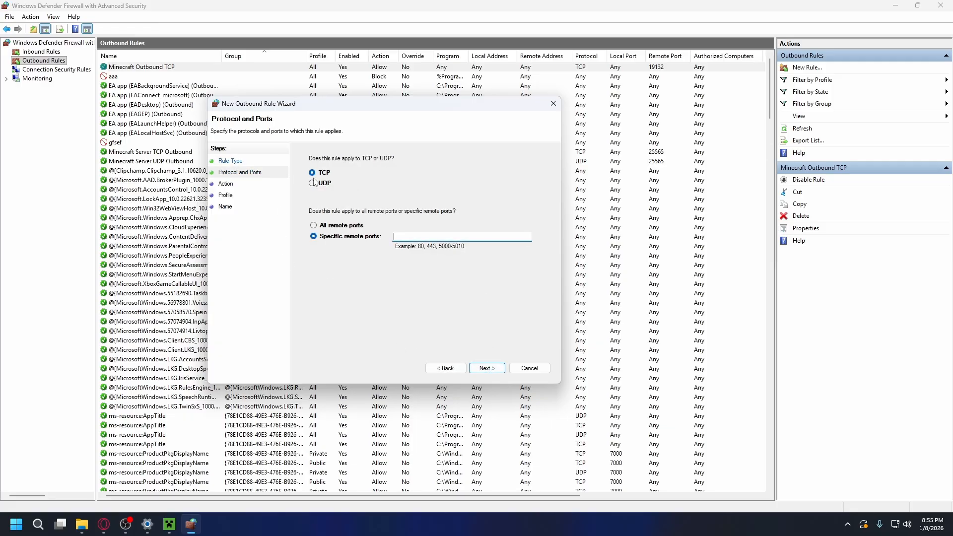
Step: Create a second allowed outbound rule for UDP port 19132 named 'Minecraft Outbound UDP'
left_click(313, 182)
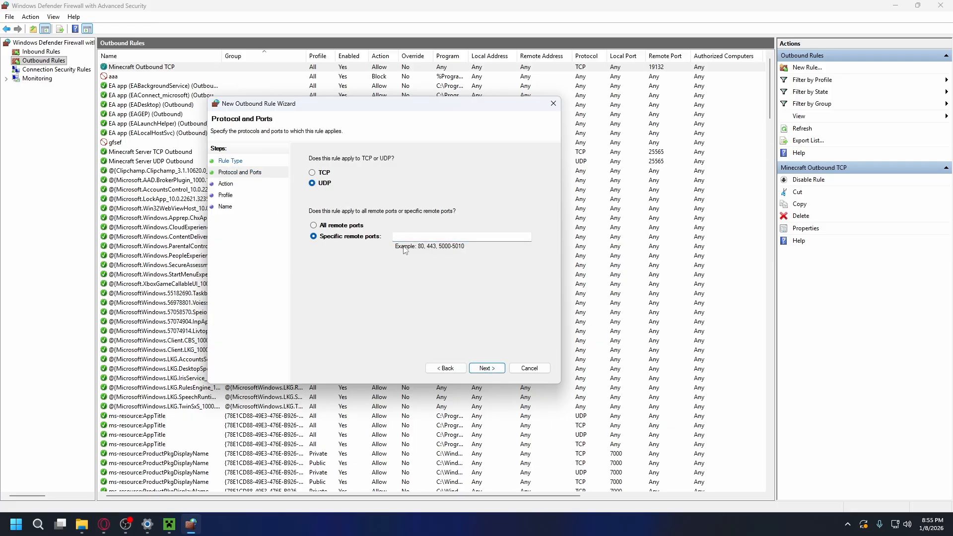
left_click(487, 367)
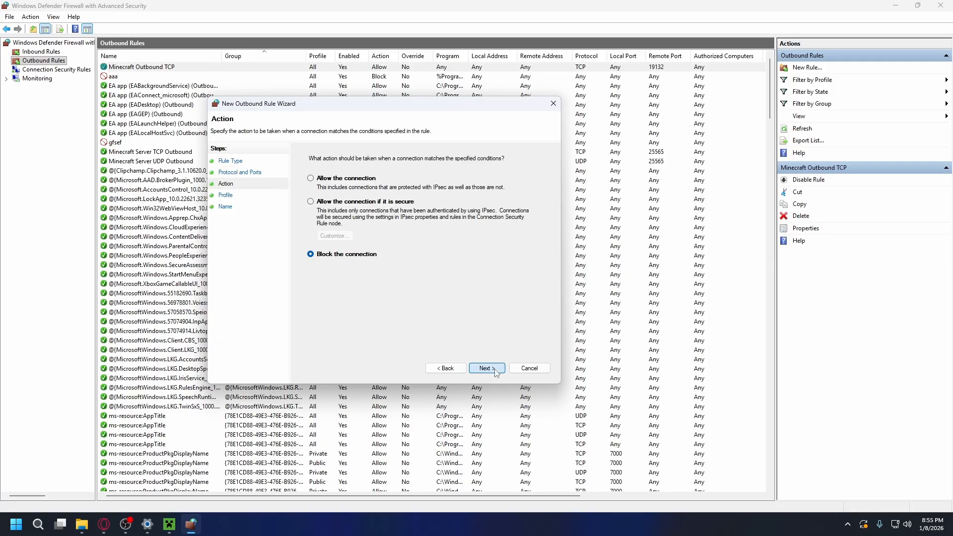
left_click(486, 368)
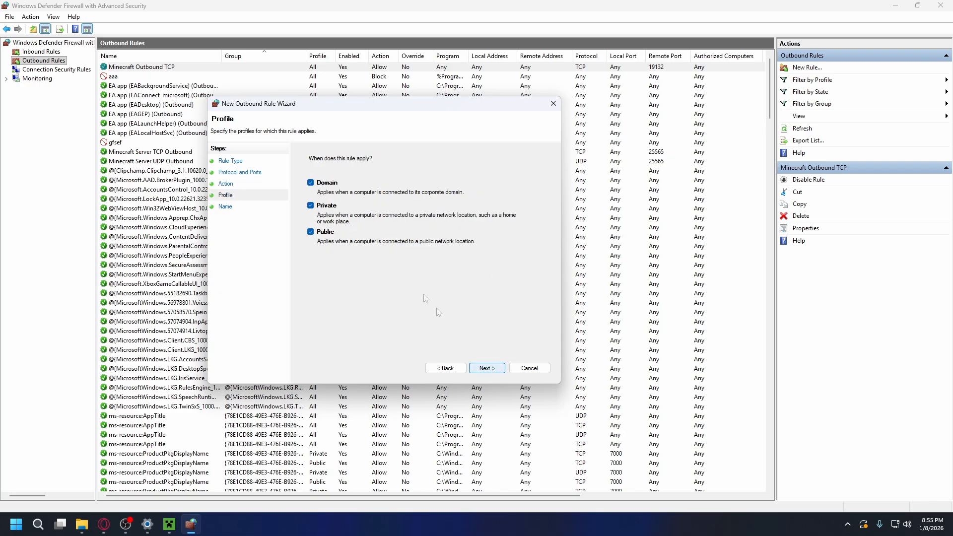
left_click(485, 367)
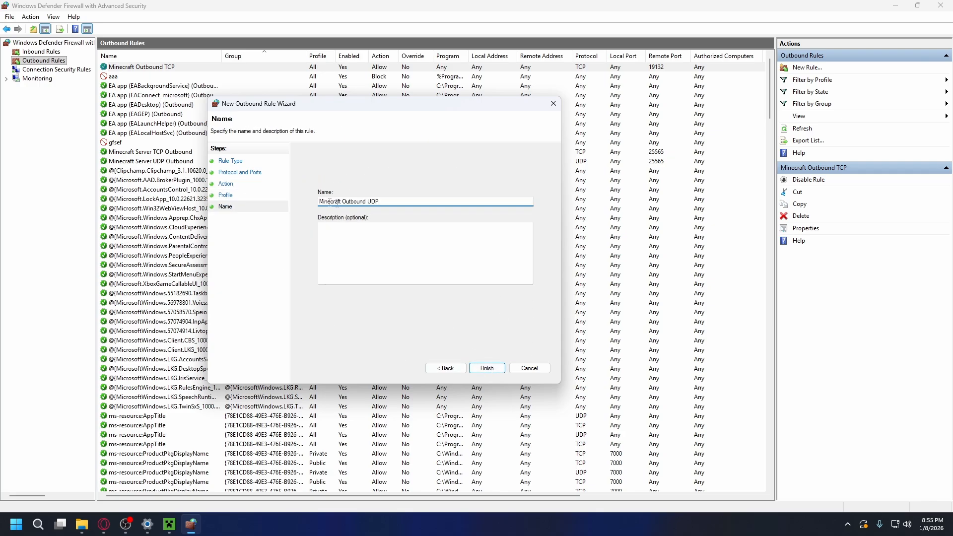
left_click(486, 367)
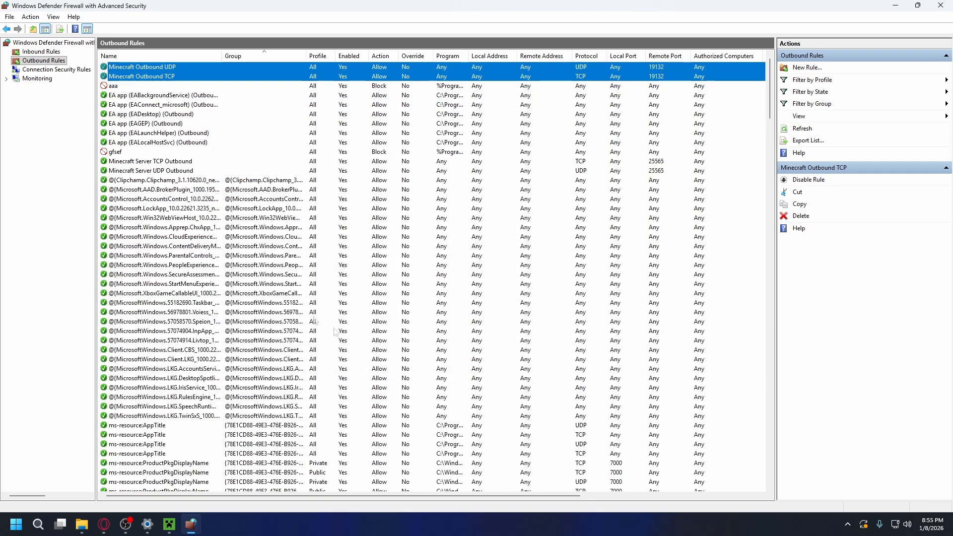
Step: Return to the server folder and launch Command Prompt from its address bar with cmd
left_click(141, 76)
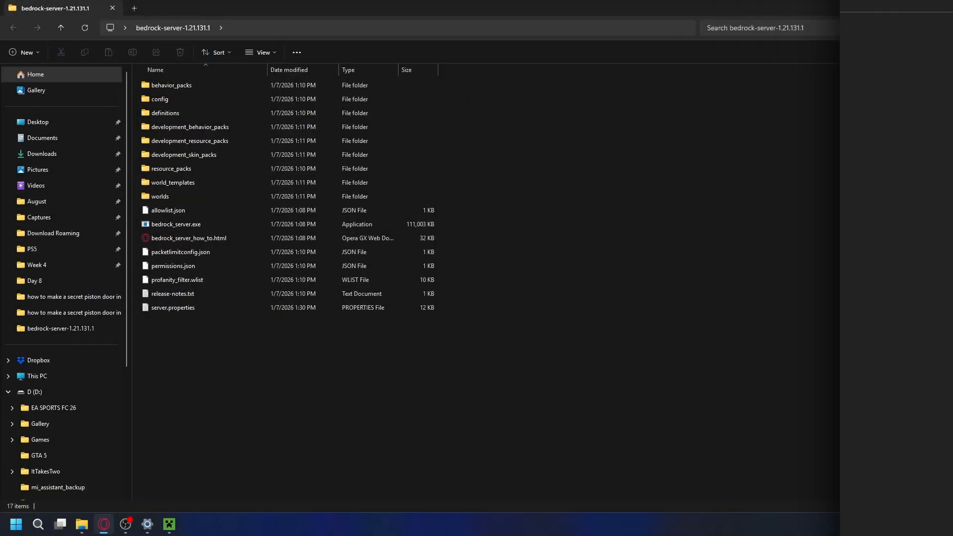
left_click(172, 307)
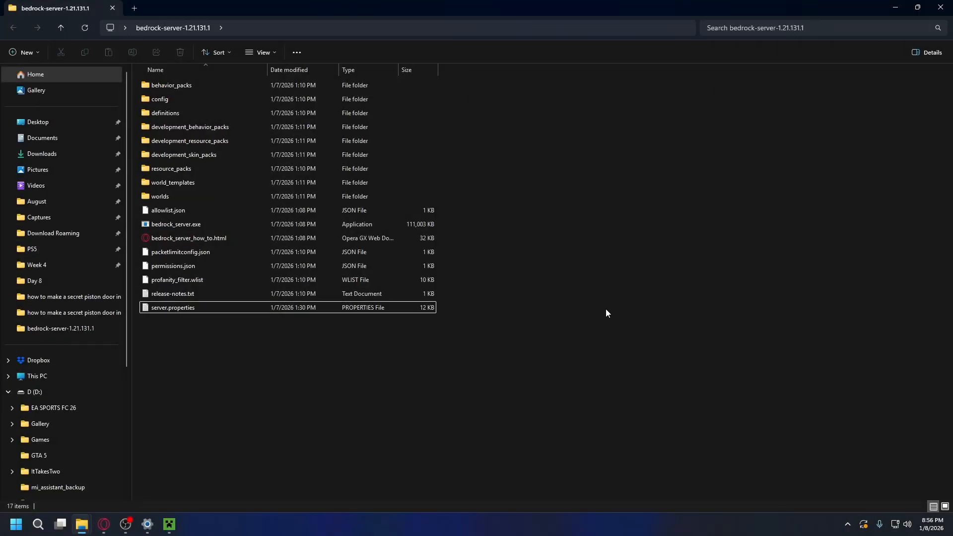
type("cmd")
type("ipconfig")
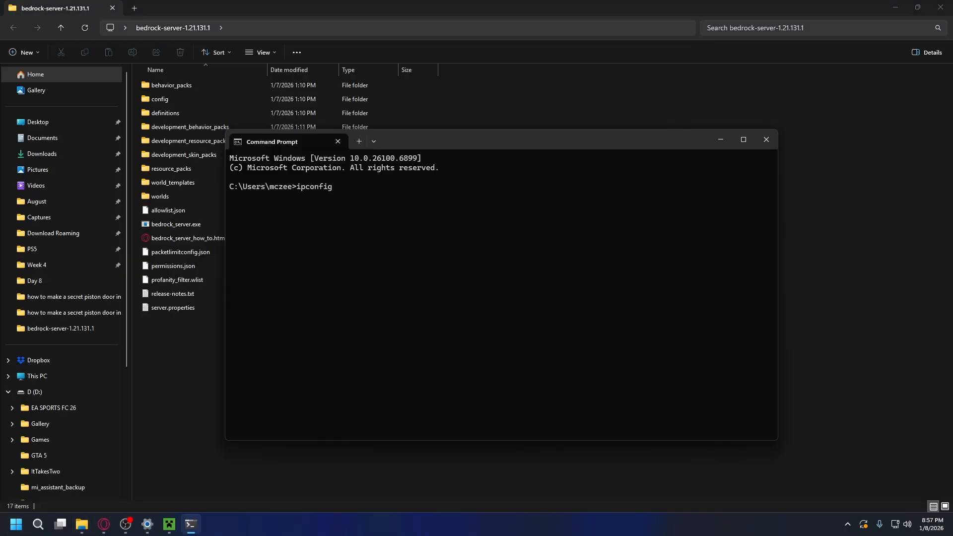
Step: Run ipconfig and select the Default Gateway address 192.168.18.1
key("Return")
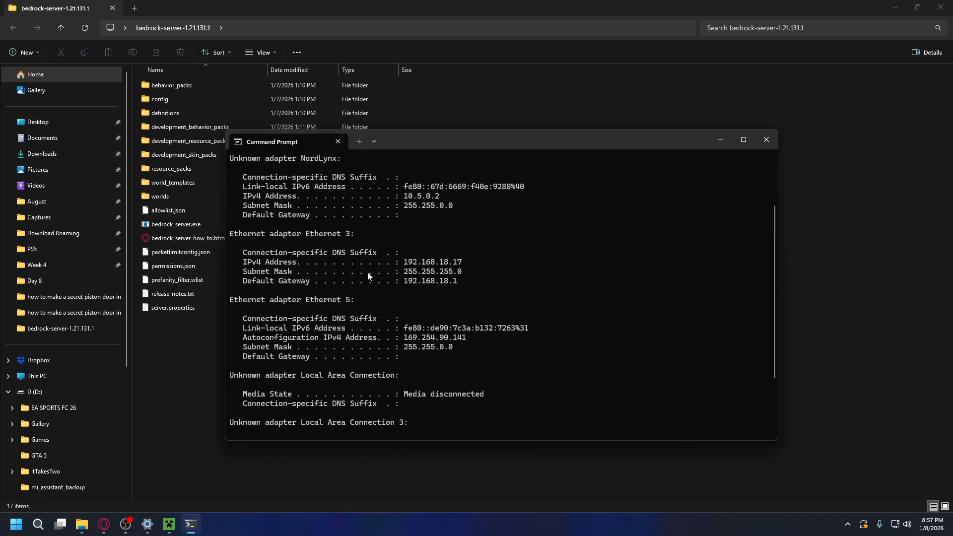
mouse_move(310, 245)
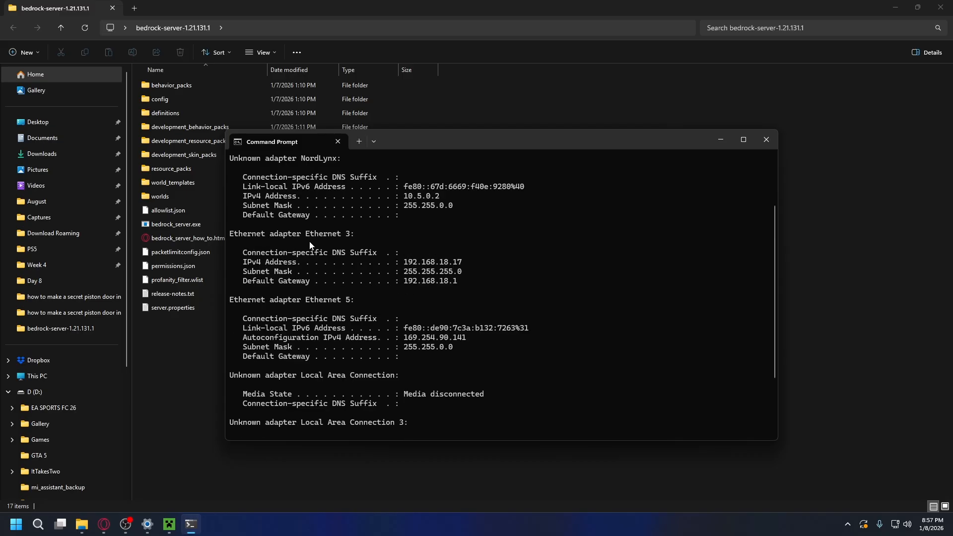
mouse_move(458, 286)
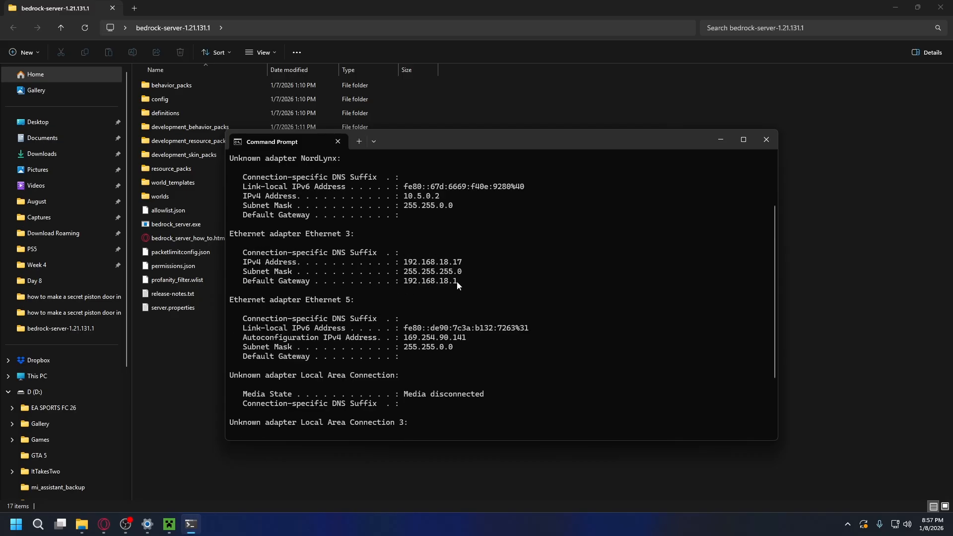
double_click(430, 281)
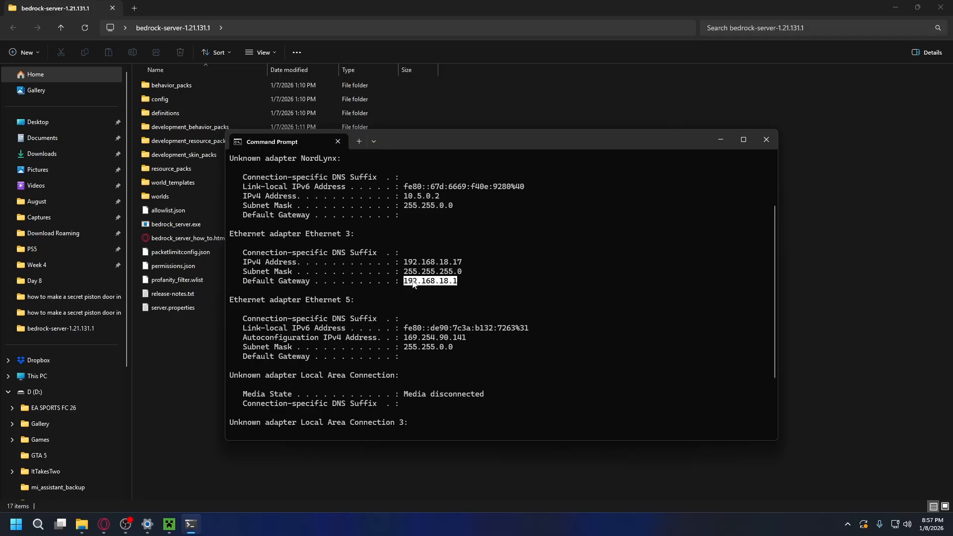
scroll("down", 3)
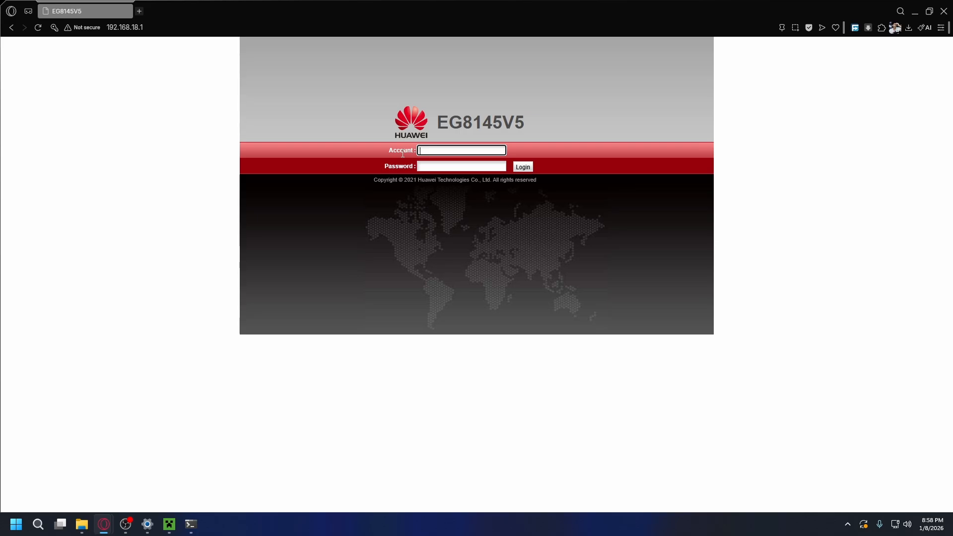
Step: Log in to the router at 192.168.18.1 and go to its Forward Rules settings
left_click(521, 167)
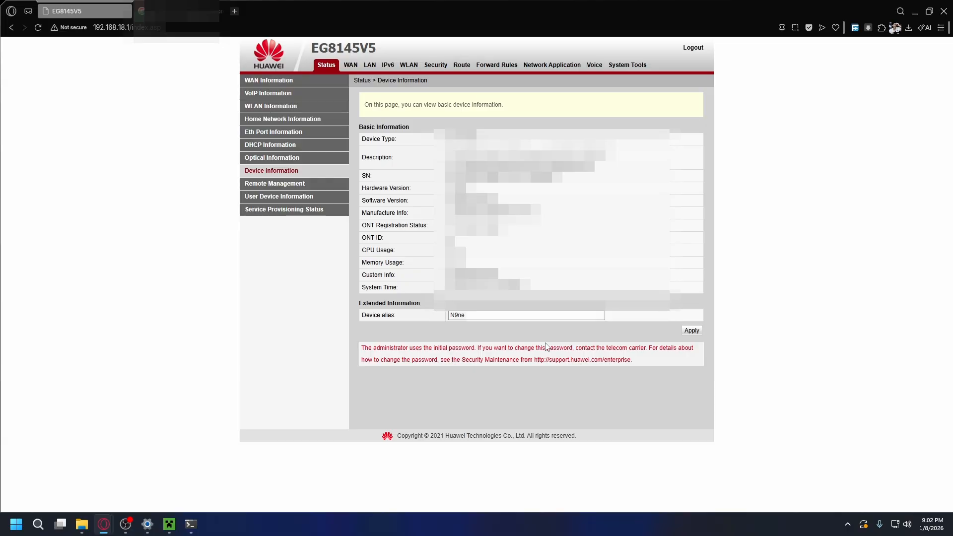
mouse_move(428, 264)
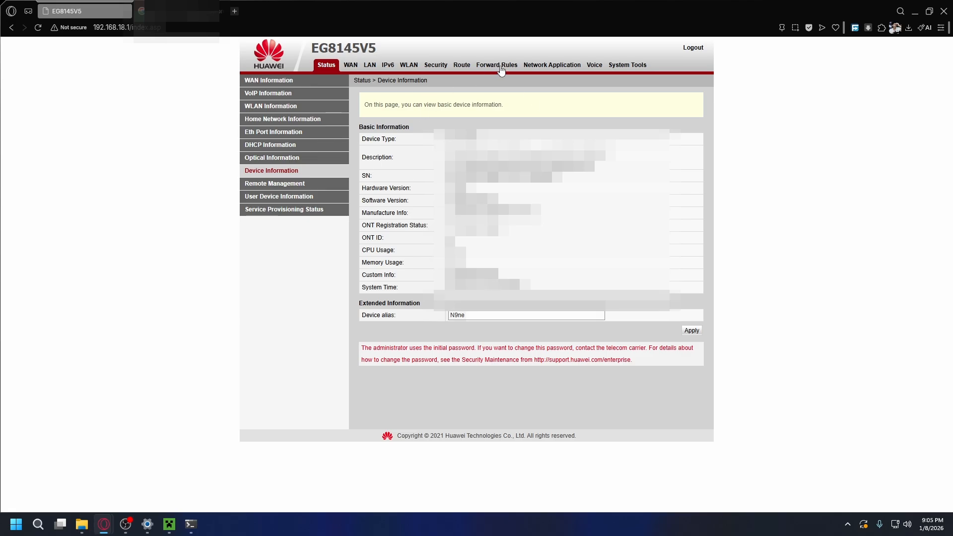
left_click(496, 65)
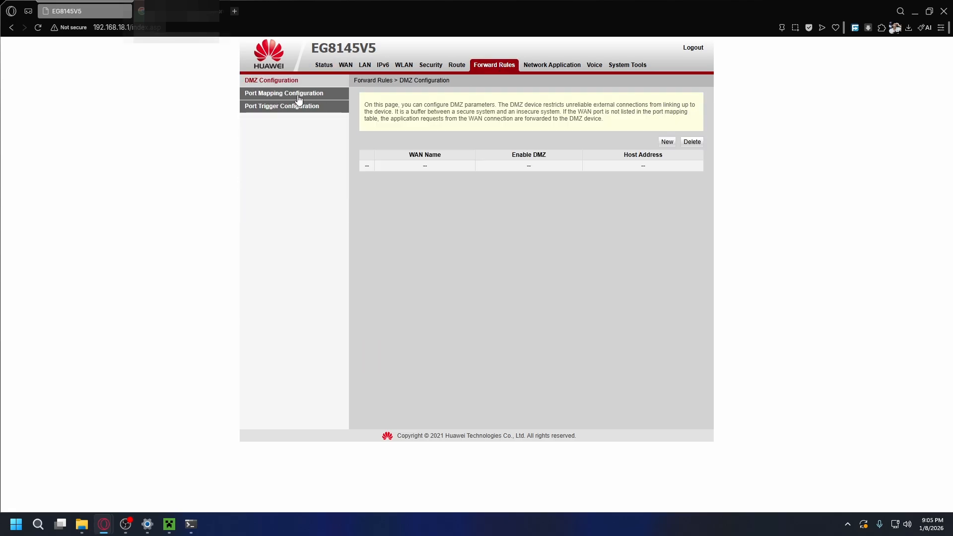
Step: Start a new port mapping rule named 'Minecraft'
left_click(283, 94)
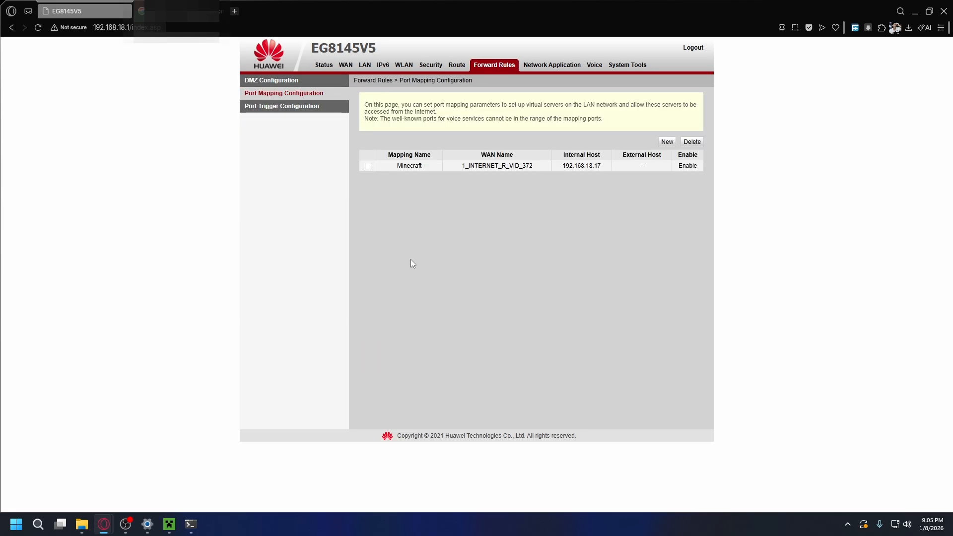
mouse_move(560, 226)
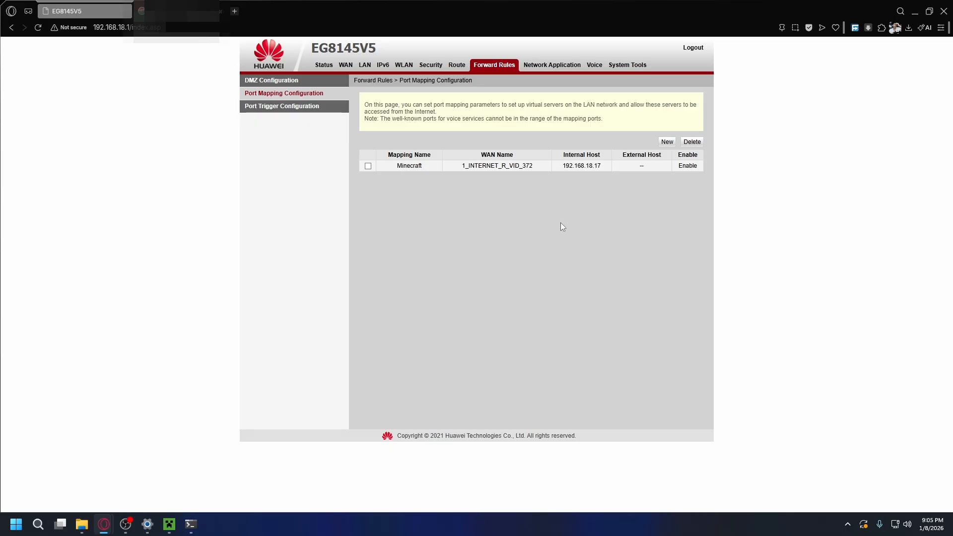
mouse_move(668, 148)
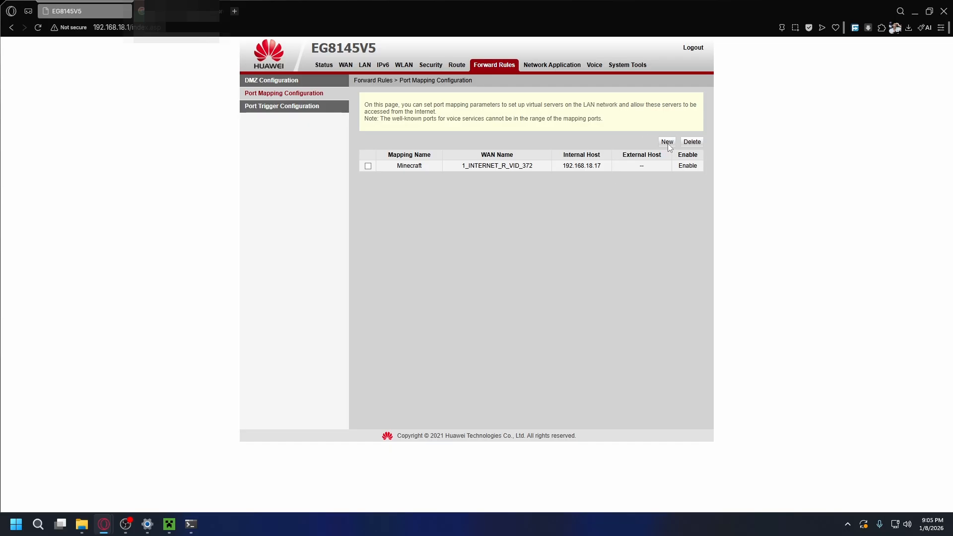
left_click(666, 142)
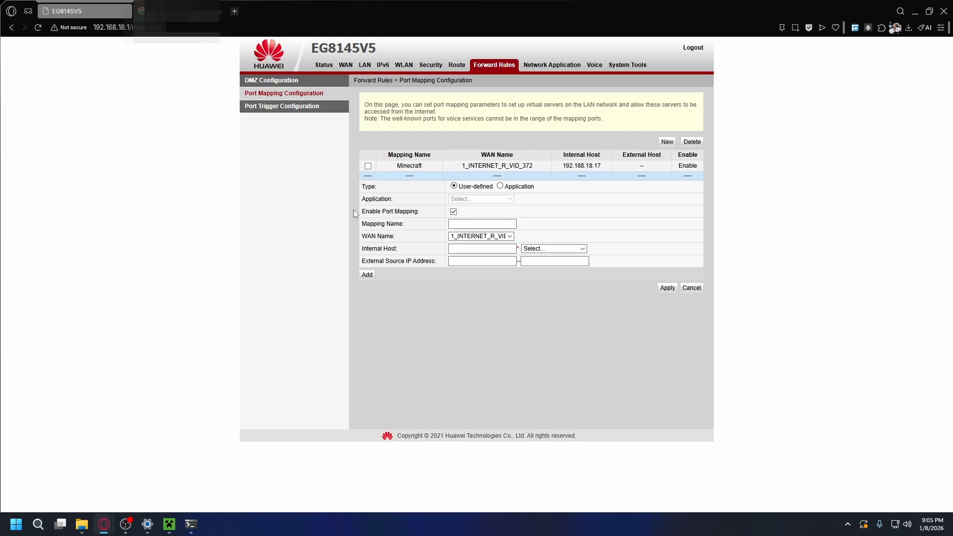
left_click(481, 224)
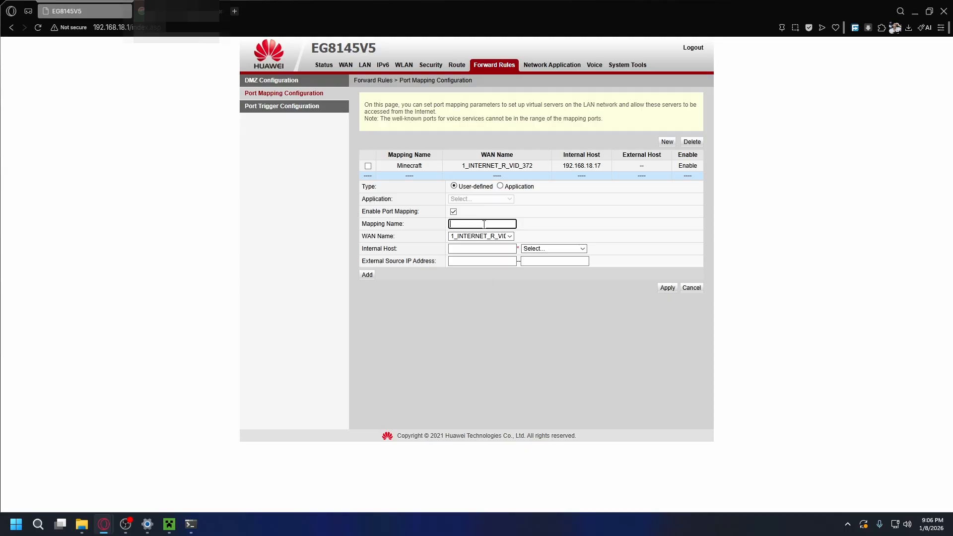
type("Minecraft")
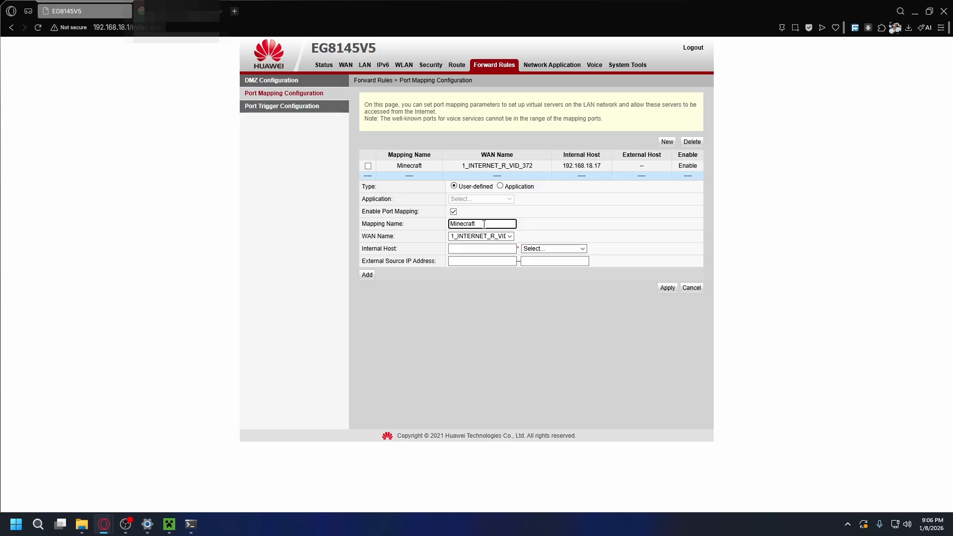
left_click(481, 248)
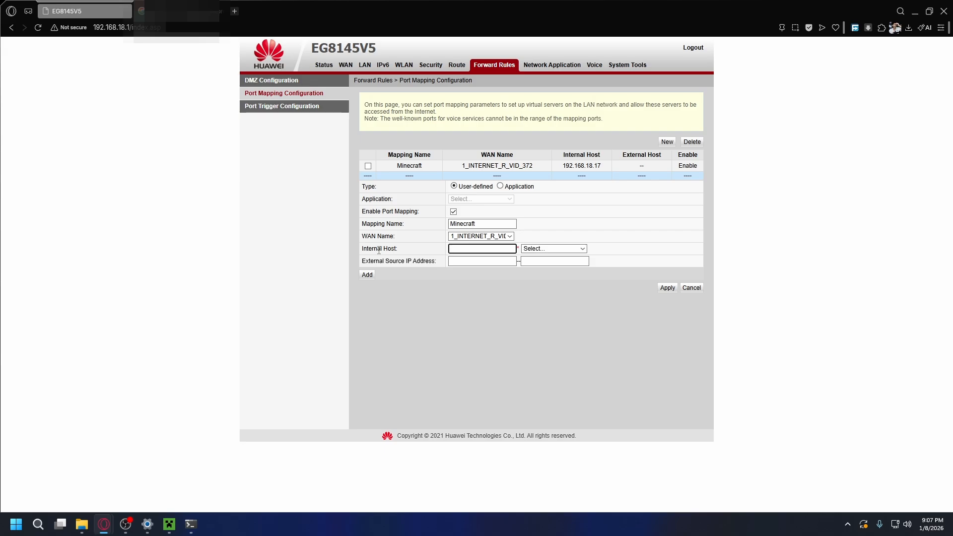
Step: Set the mapping's internal host to 192.168.18.17
left_click(191, 523)
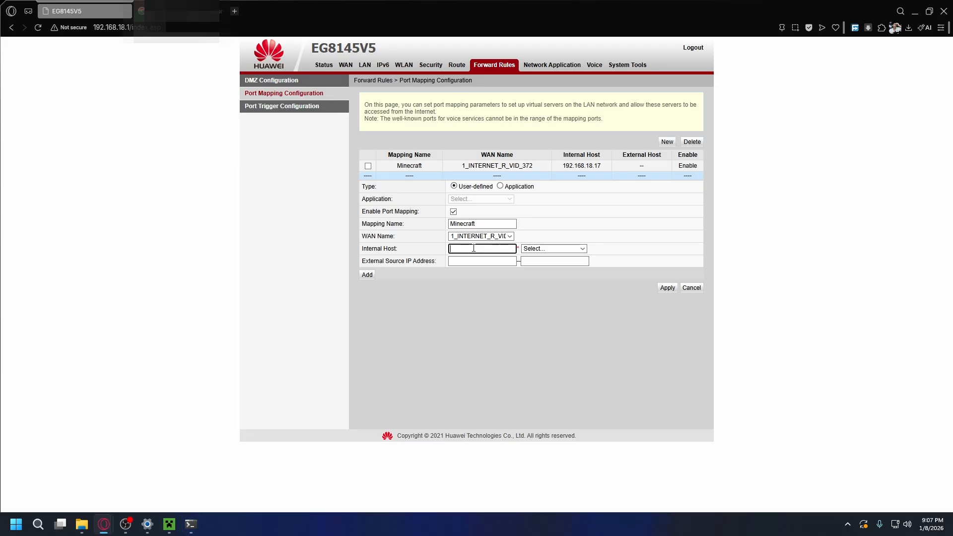
type("192.168.18.17")
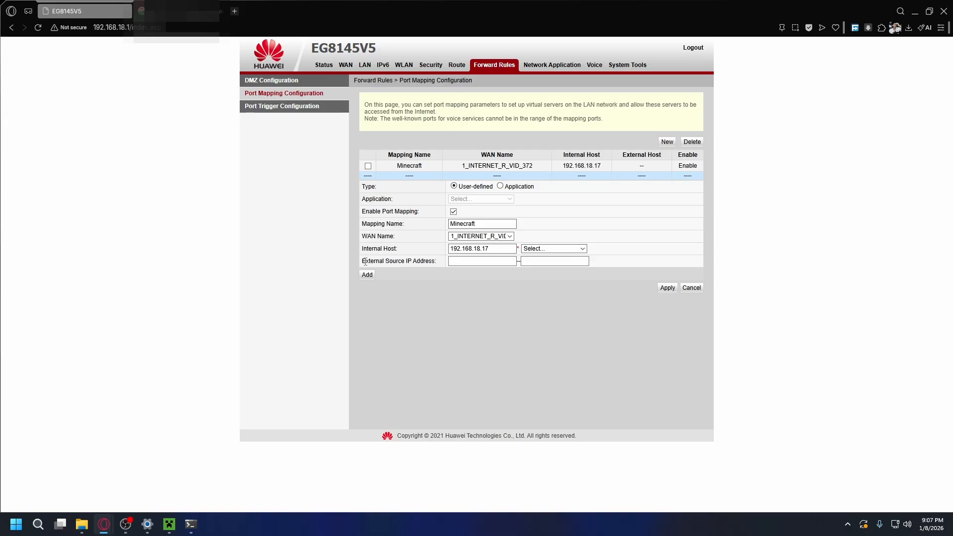
Step: Forward TCP/UDP external and internal ports 19132–19132 and apply the Minecraft mapping
left_click(366, 274)
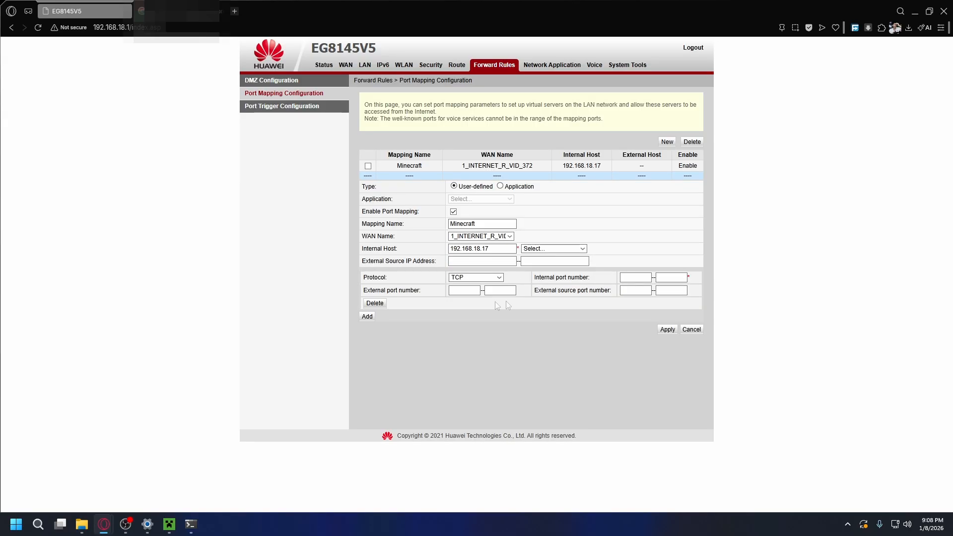
left_click(475, 276)
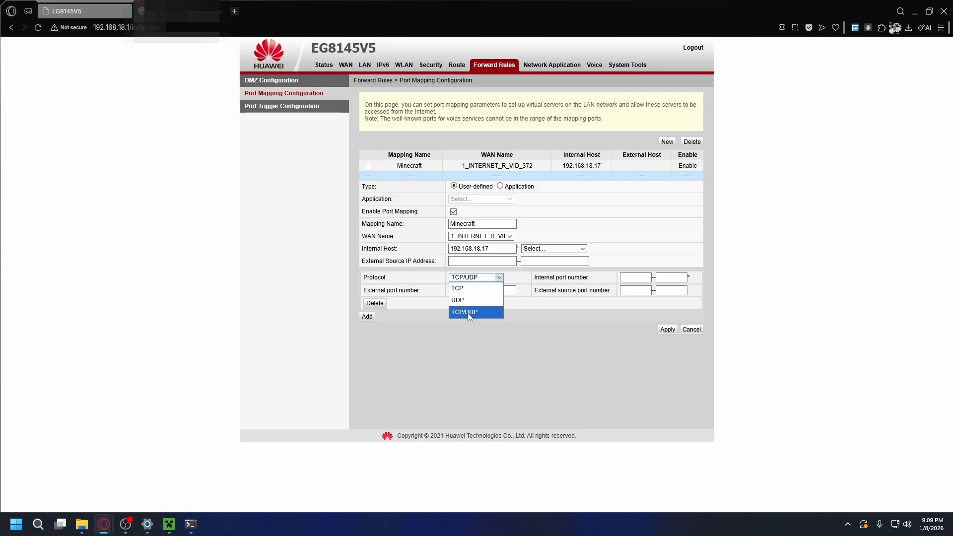
left_click(463, 312)
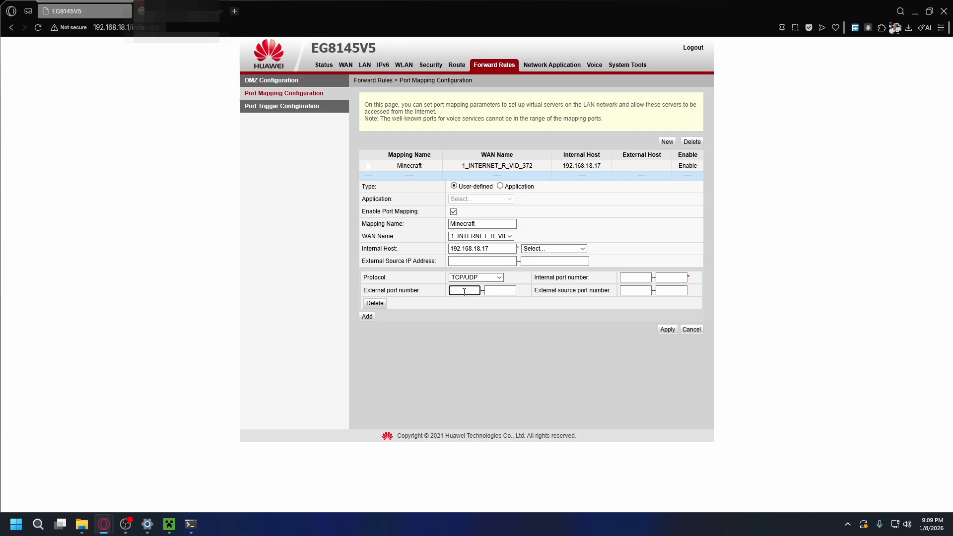
type("19132")
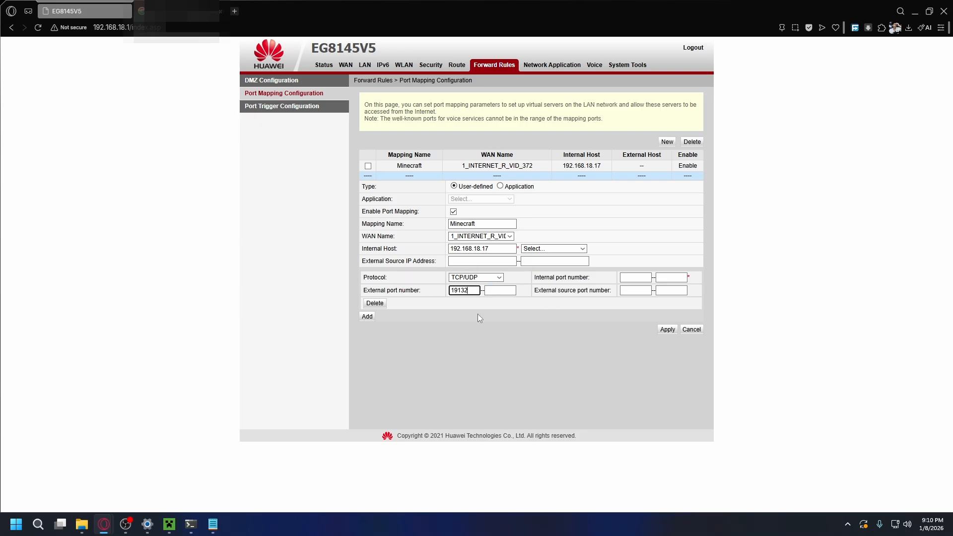
type("19132")
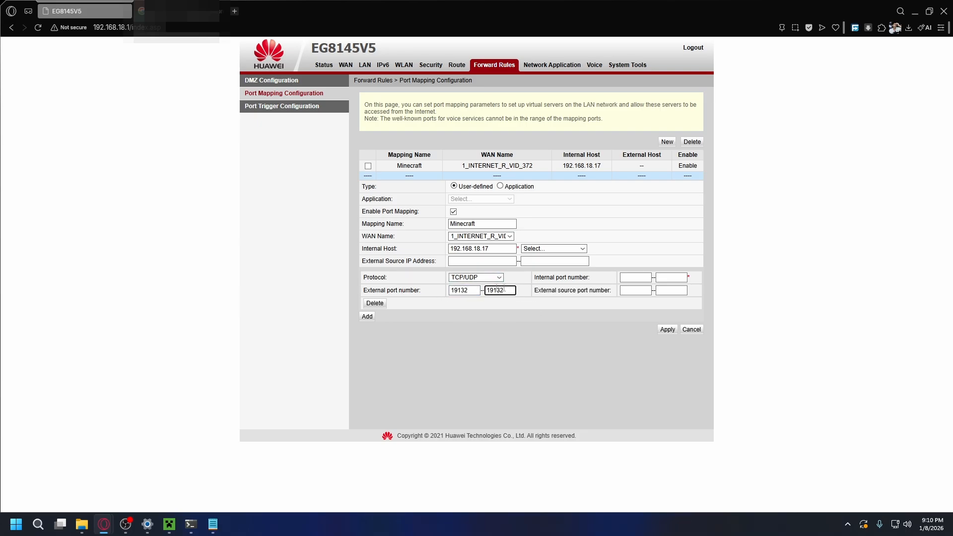
left_click(636, 277)
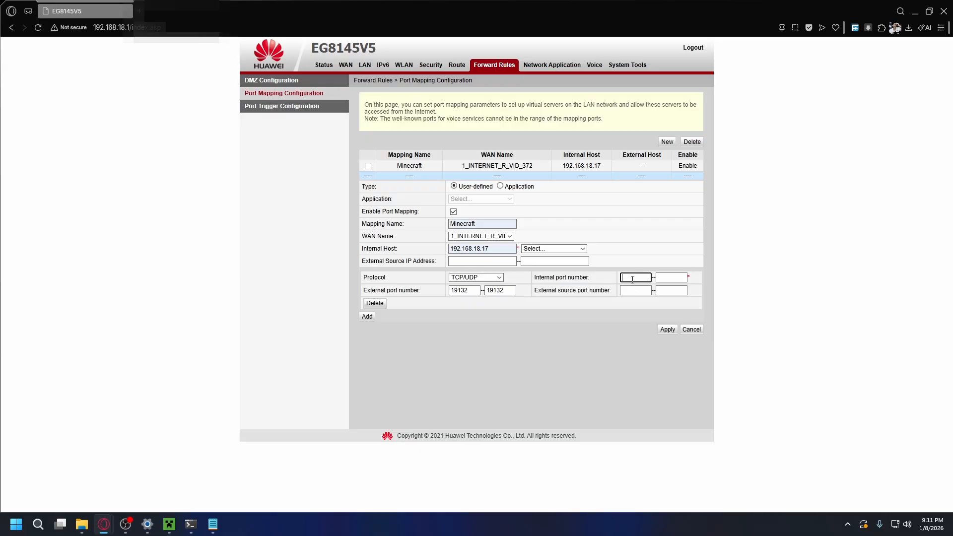
type("19132")
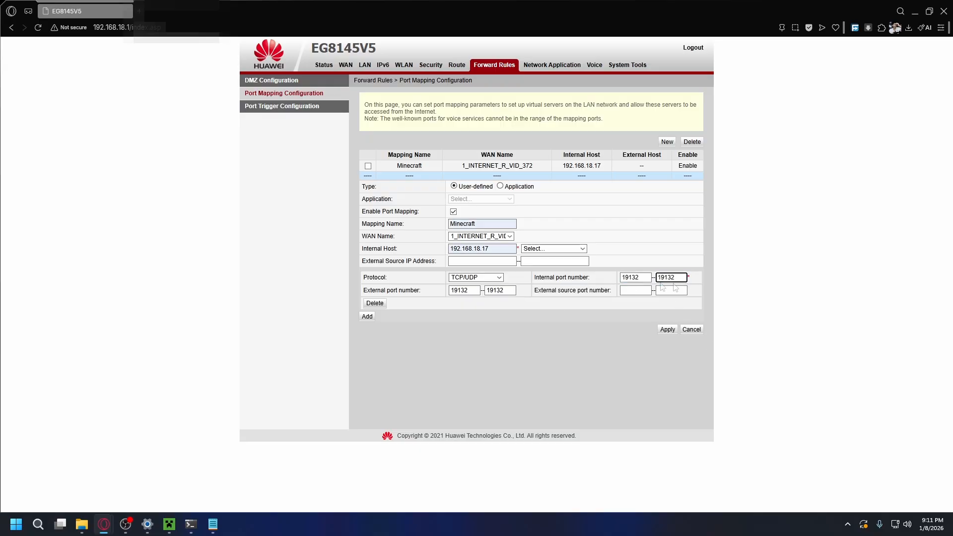
left_click(666, 329)
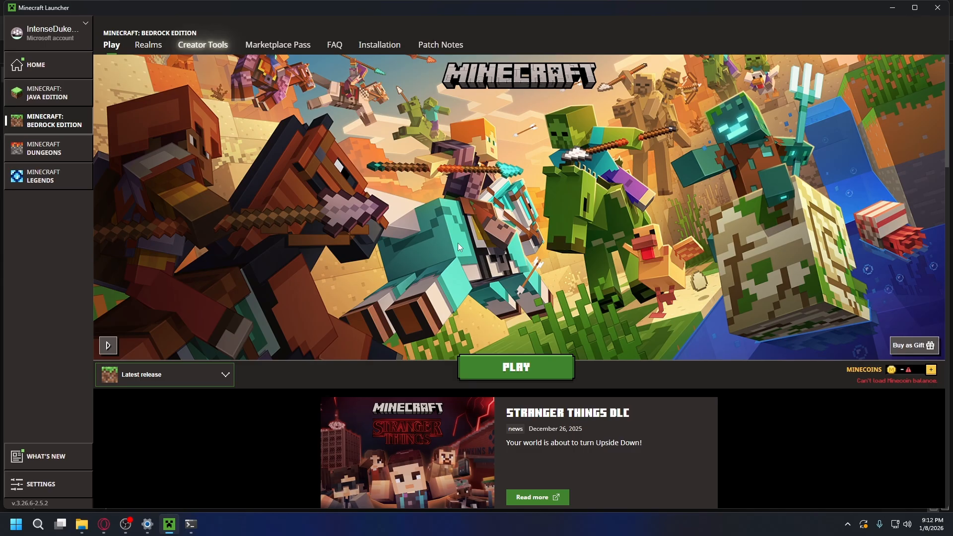
Step: Add server 'Tutorial Name' at 182.253.55.179 port 19132 in Bedrock Edition and join it
left_click(514, 367)
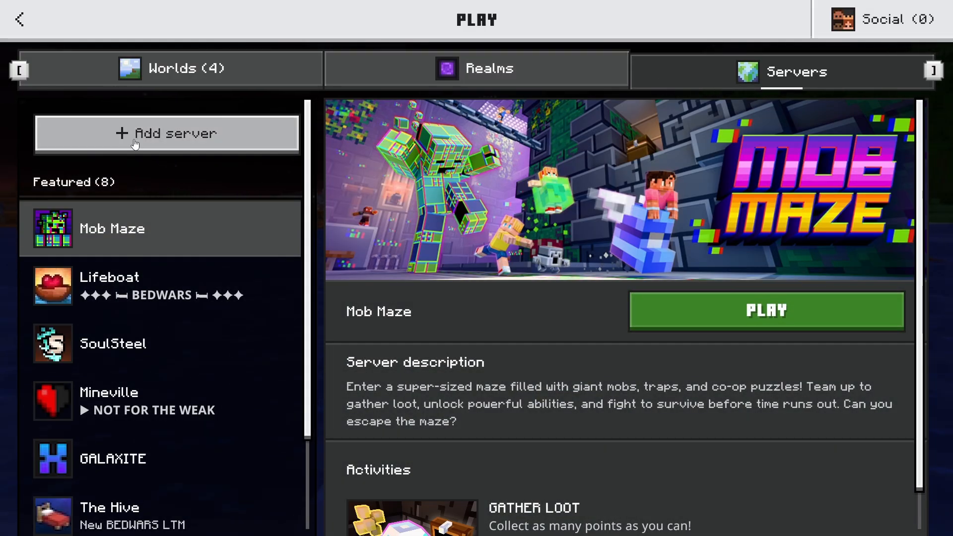
left_click(166, 133)
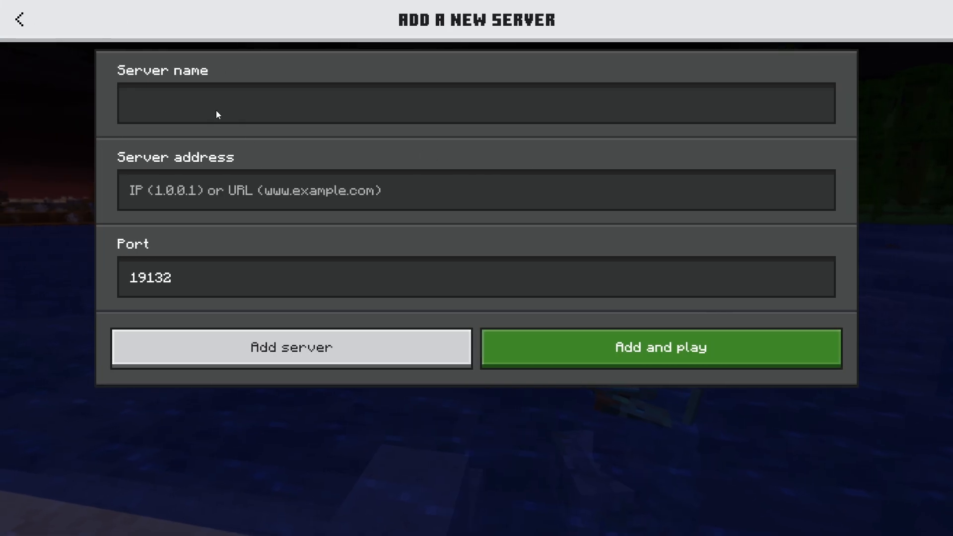
type("Tutorial Name")
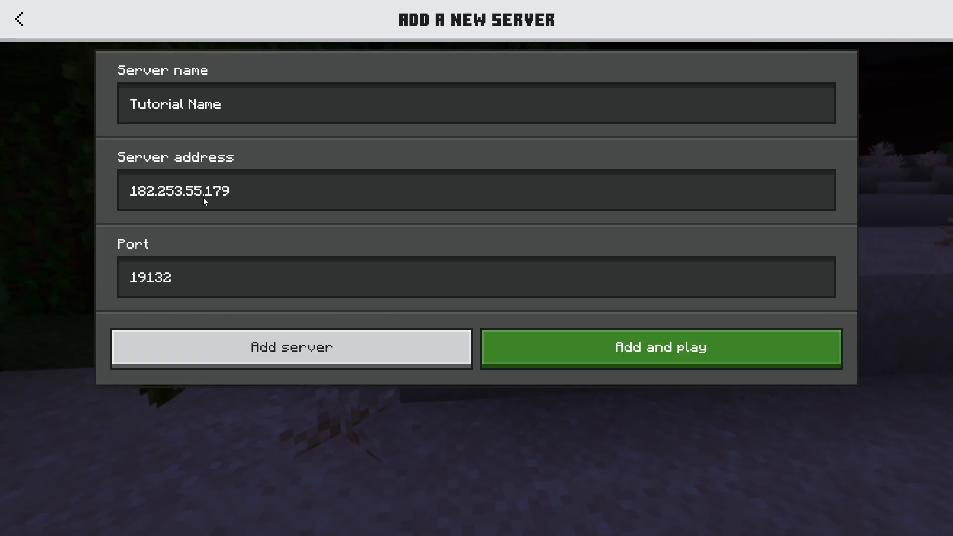
left_click(291, 347)
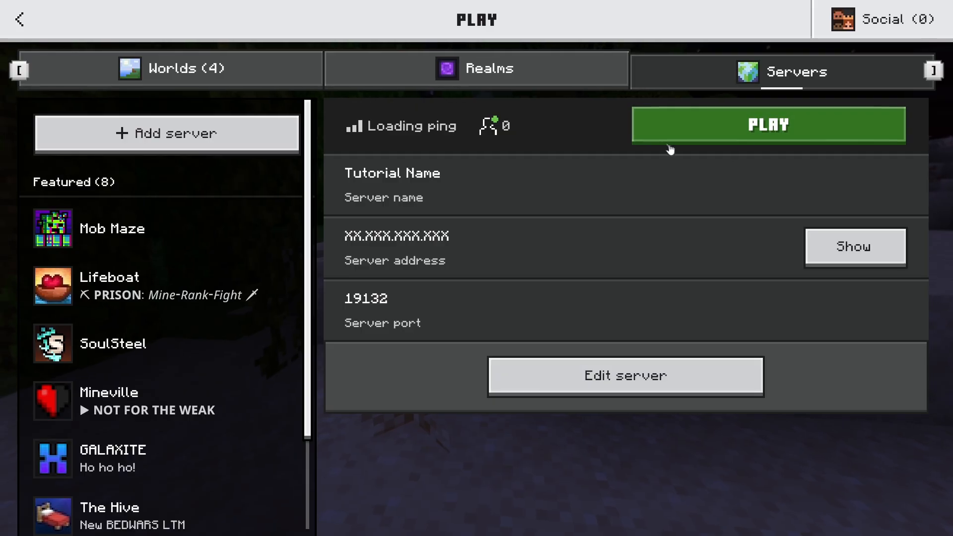
left_click(767, 125)
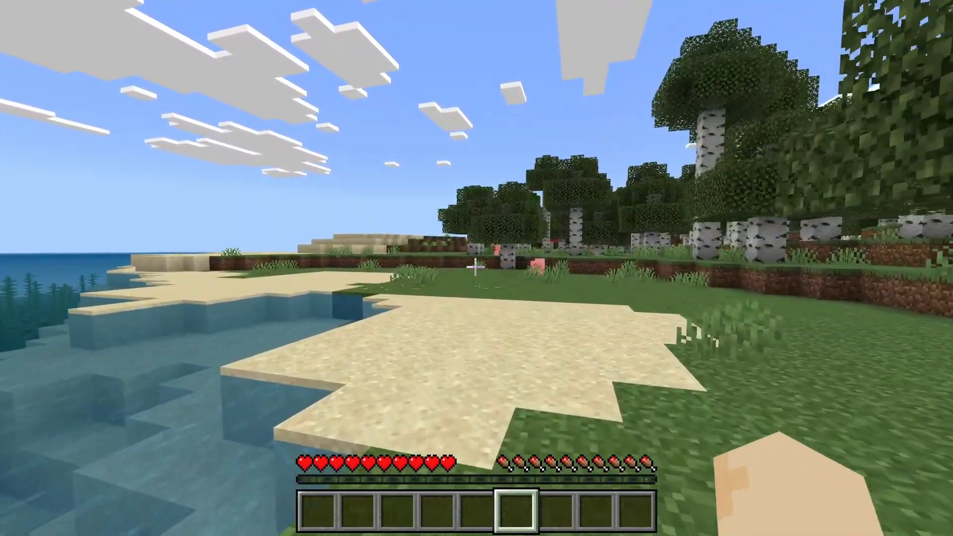
mouse_move(476, 268)
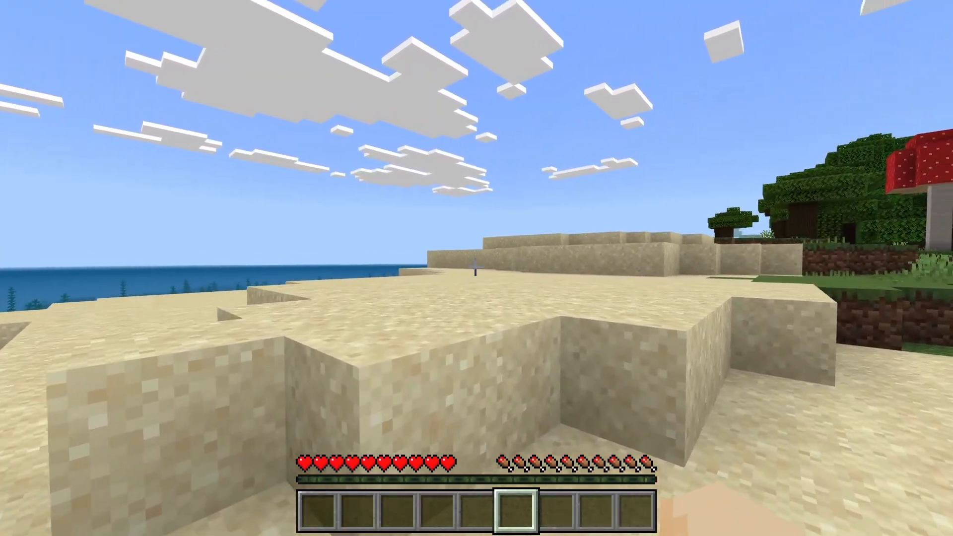
mouse_move(476, 268)
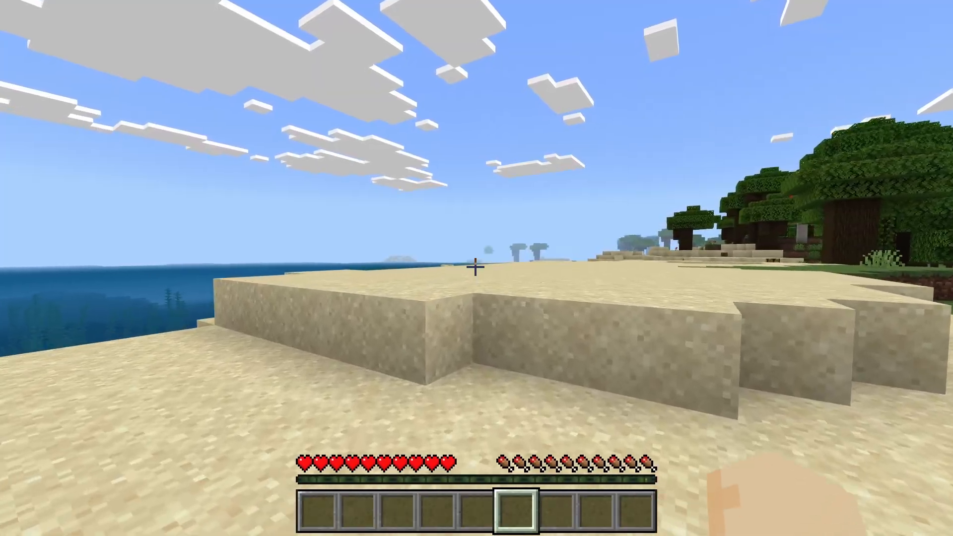
Step: Leave the loaded beach world and switch back to the browser
key("alt+tab")
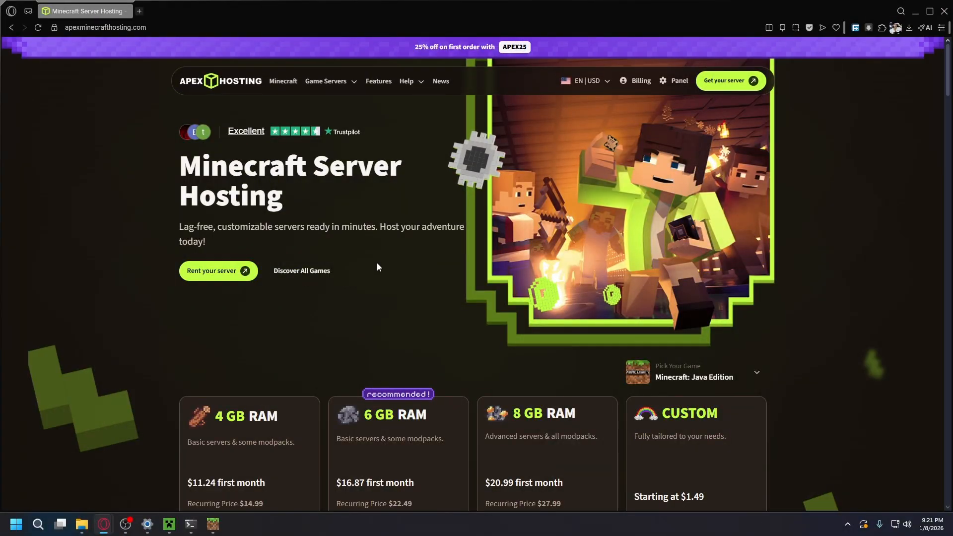
Step: Scroll the Apex Hosting homepage to the plan pricing cards and back
scroll("down", 3)
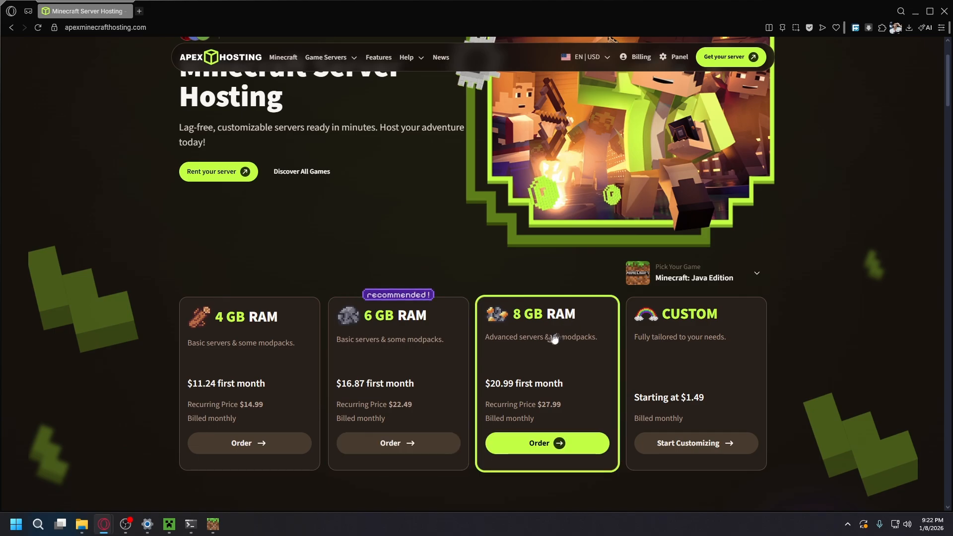
scroll("up", 3)
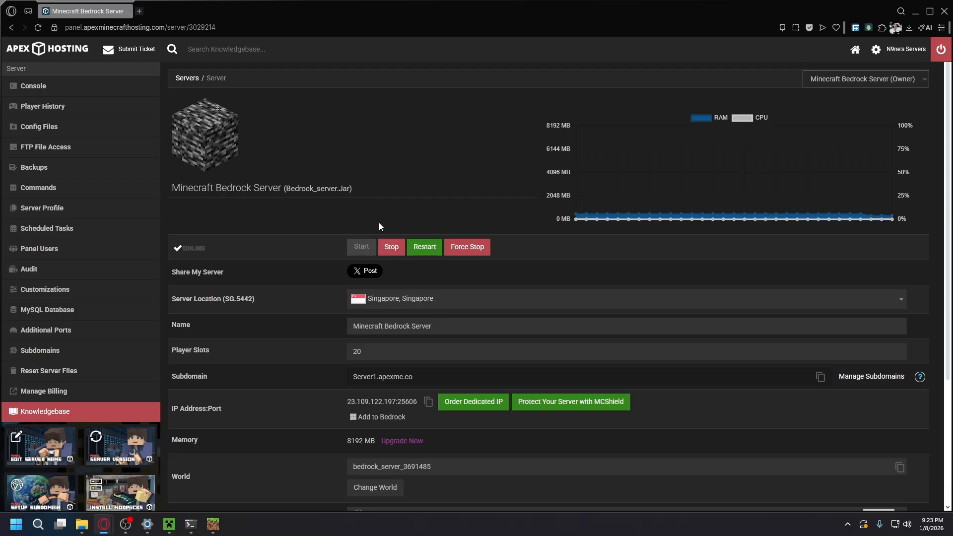
mouse_move(365, 211)
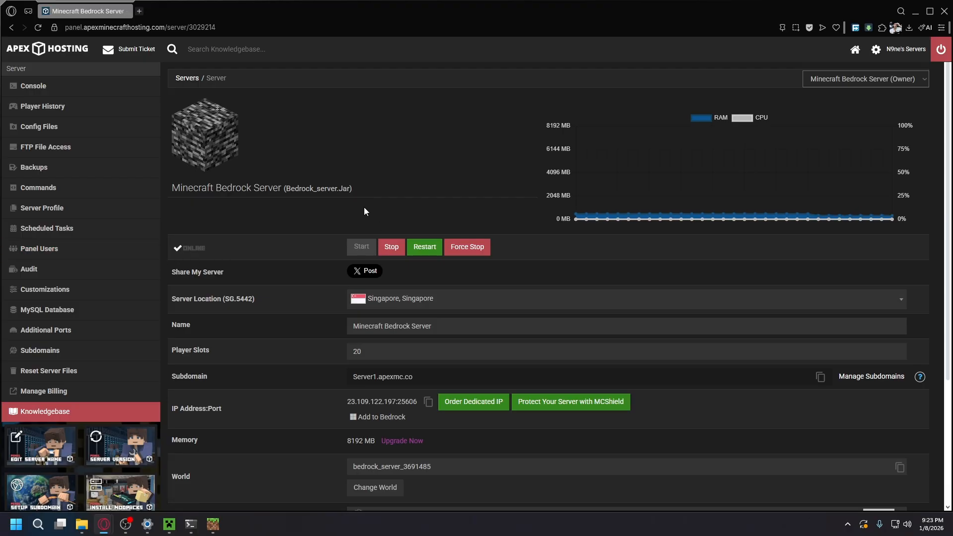
Step: Set the Apex server's Game File to Bedrock Dedicated Server [Latest]
scroll("down", 3)
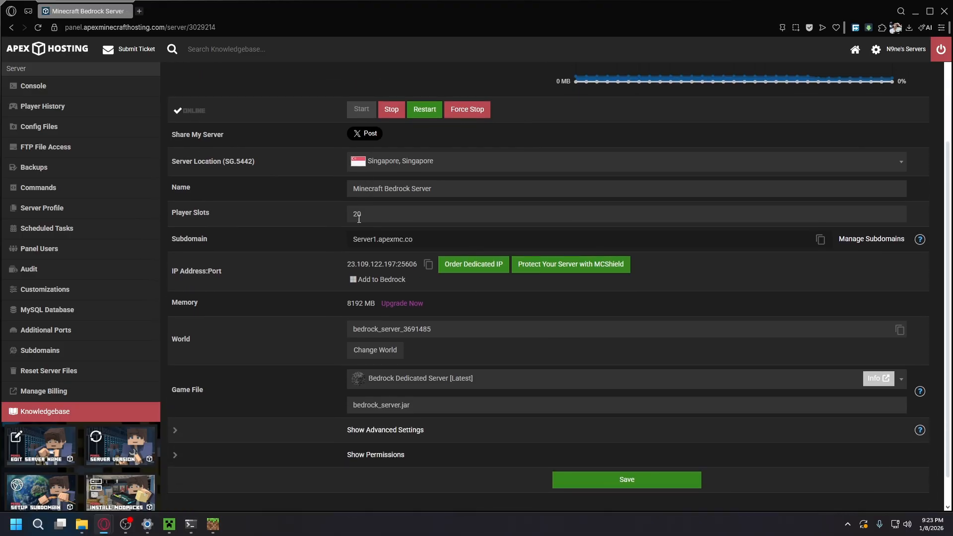
left_click(901, 378)
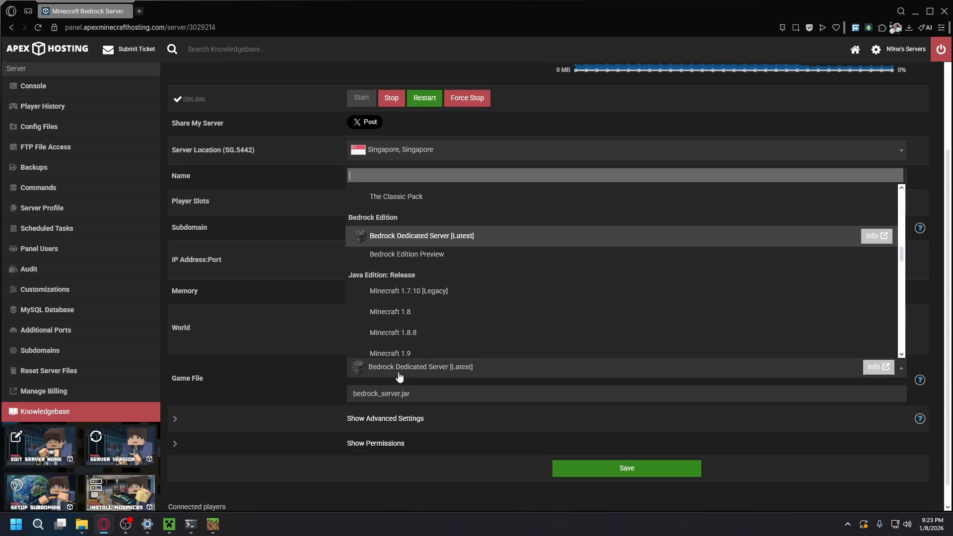
mouse_move(398, 243)
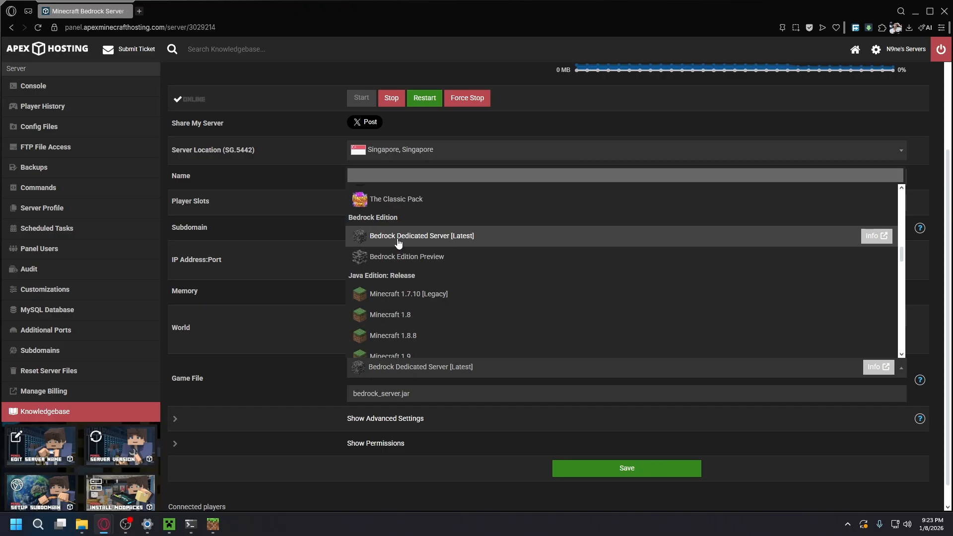
left_click(421, 235)
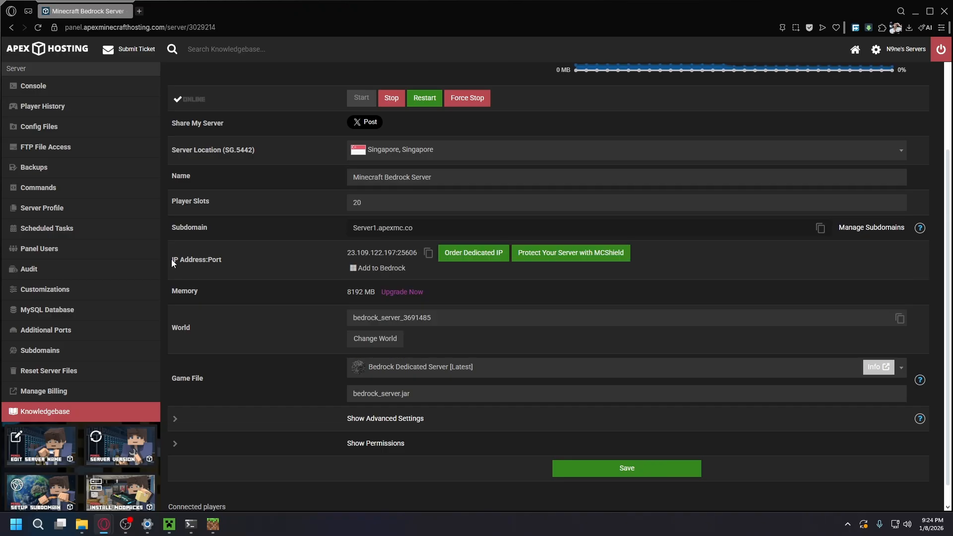
mouse_move(234, 267)
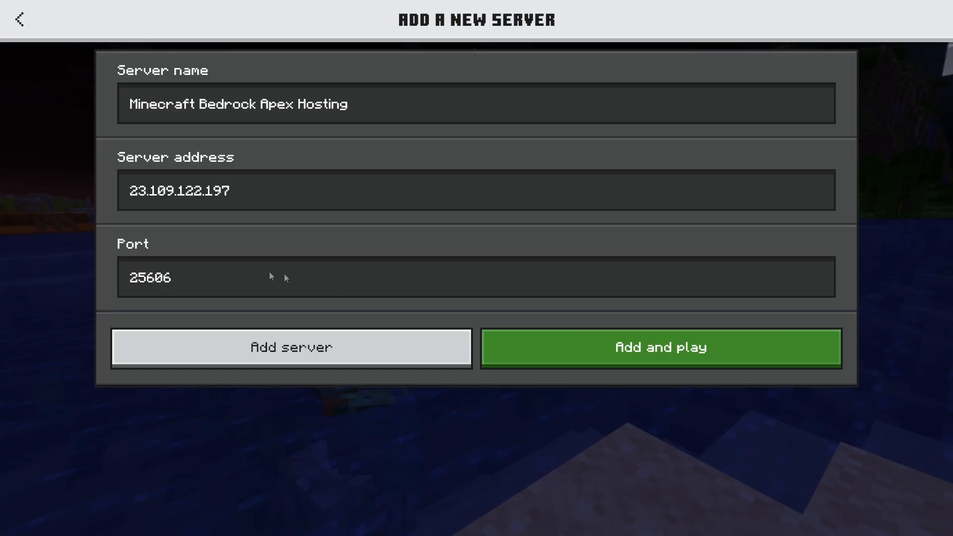
Step: Save the Apex Hosting server entry (23.109.122.197, port 25606) and join its world
left_click(290, 348)
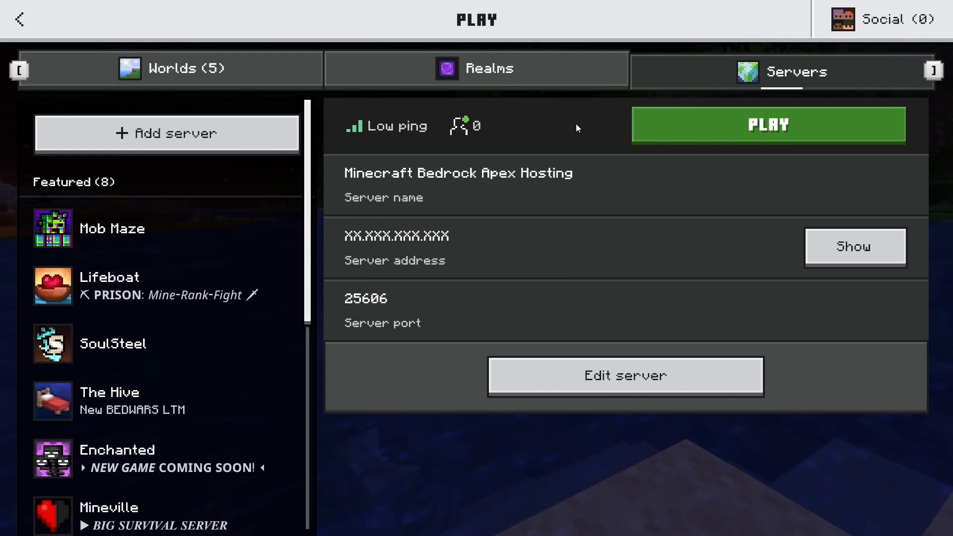
left_click(767, 125)
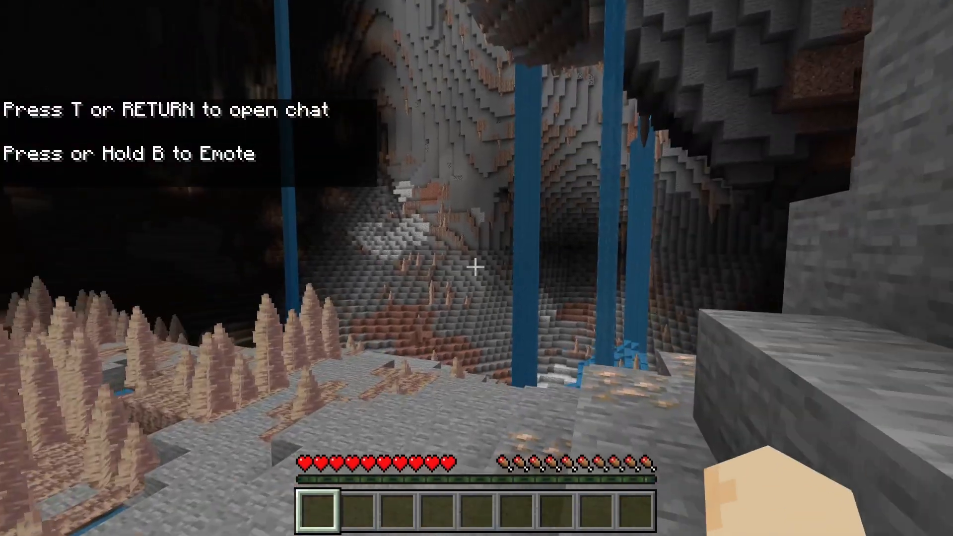